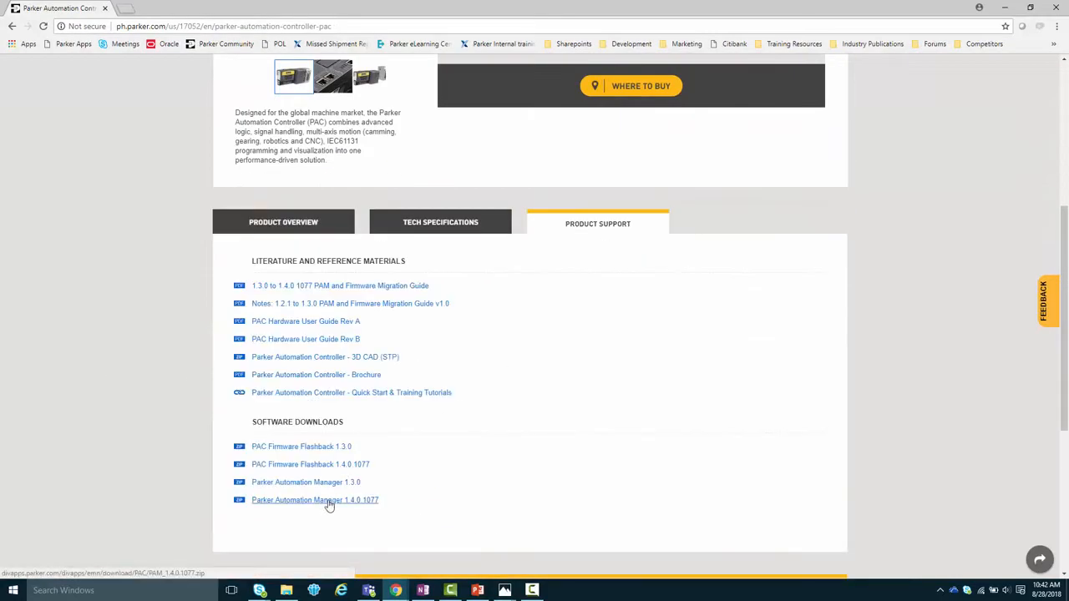
# - Request the Parker Automation Manager 1.4.0.1077 download from the Software Downloads list
pyautogui.click(314, 499)
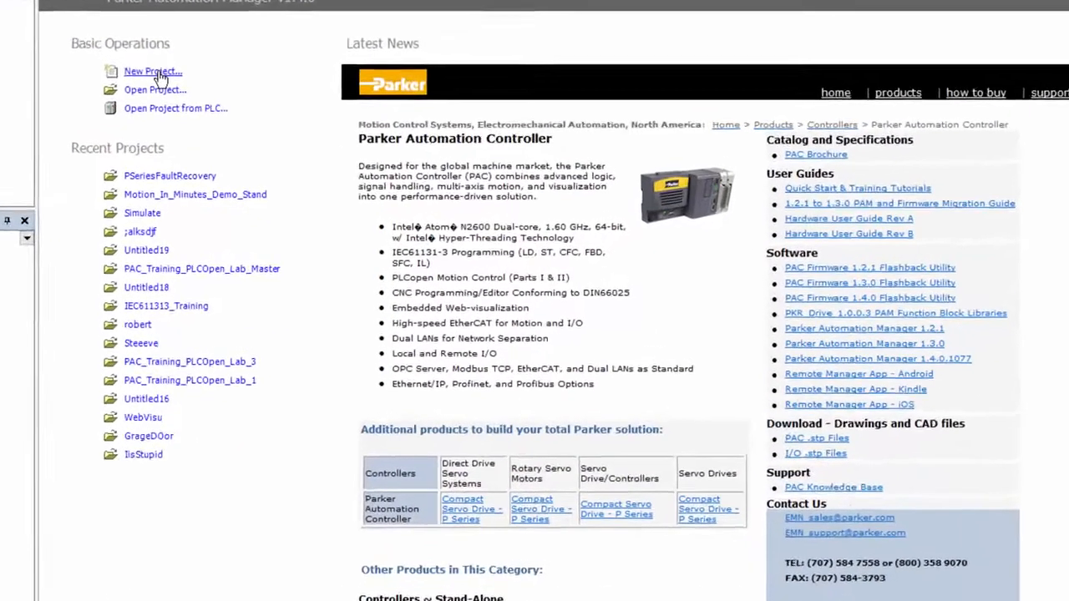
# - Create standard project Simulation_FirstProject with a PAC320-CXX2X-XX device and a CFC PLC_PRG
pyautogui.click(154, 71)
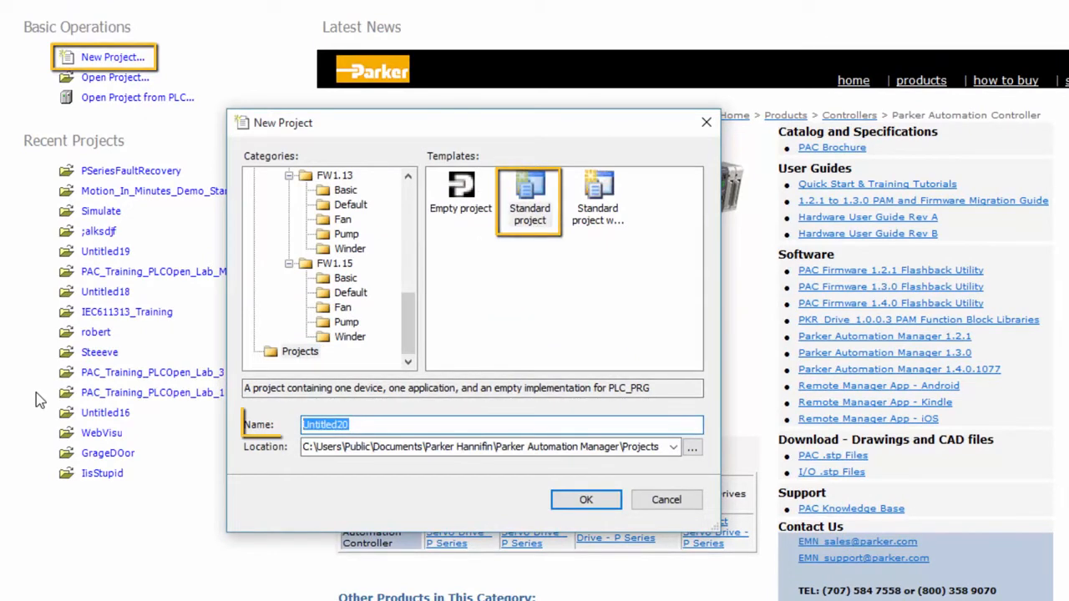
pyautogui.click(665, 499)
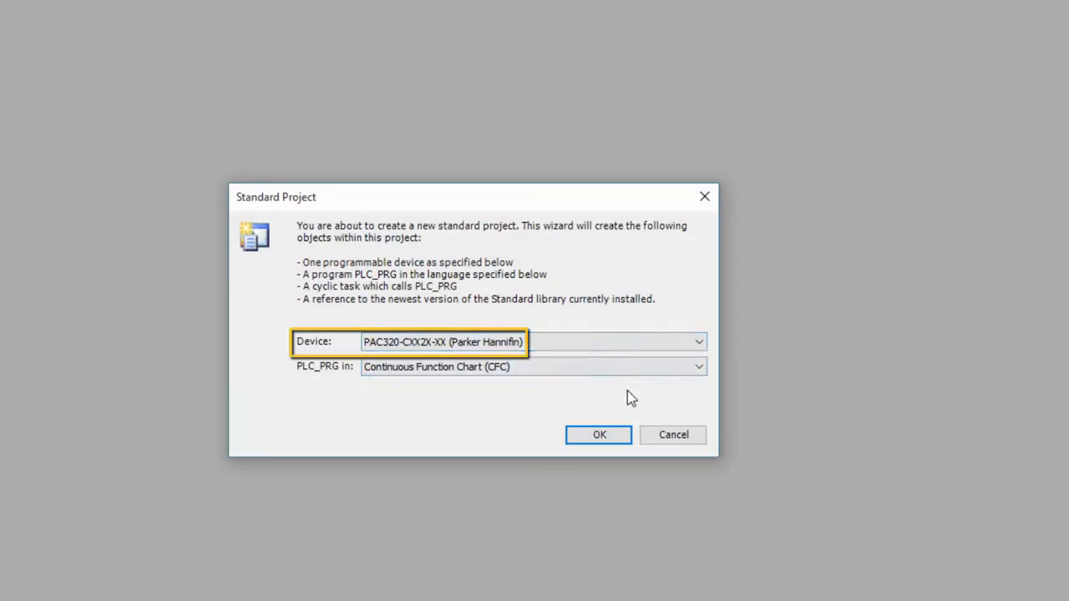
pyautogui.moveTo(598, 434)
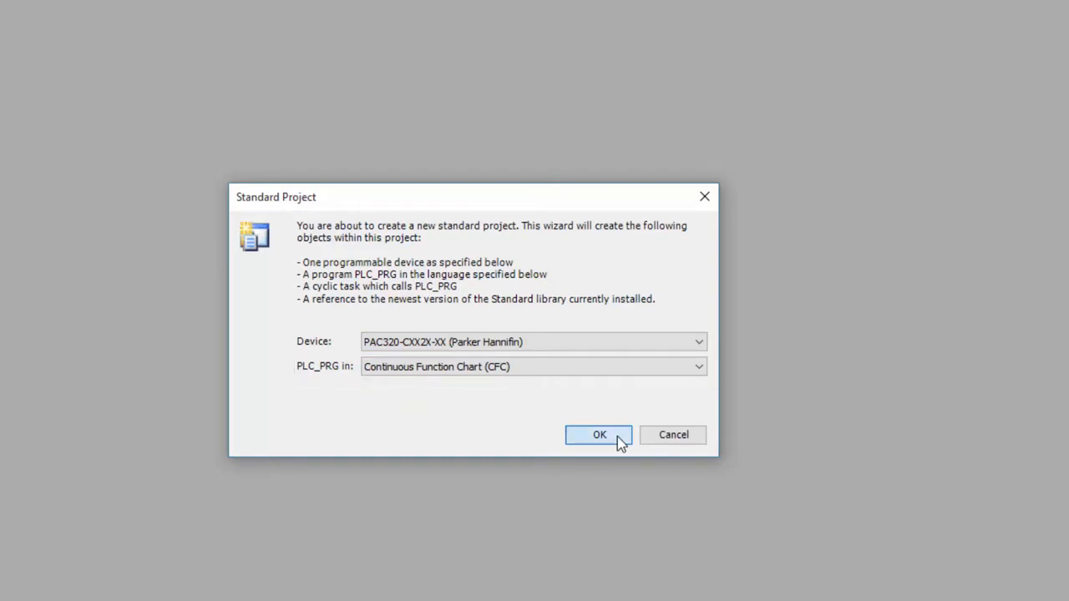
pyautogui.click(598, 434)
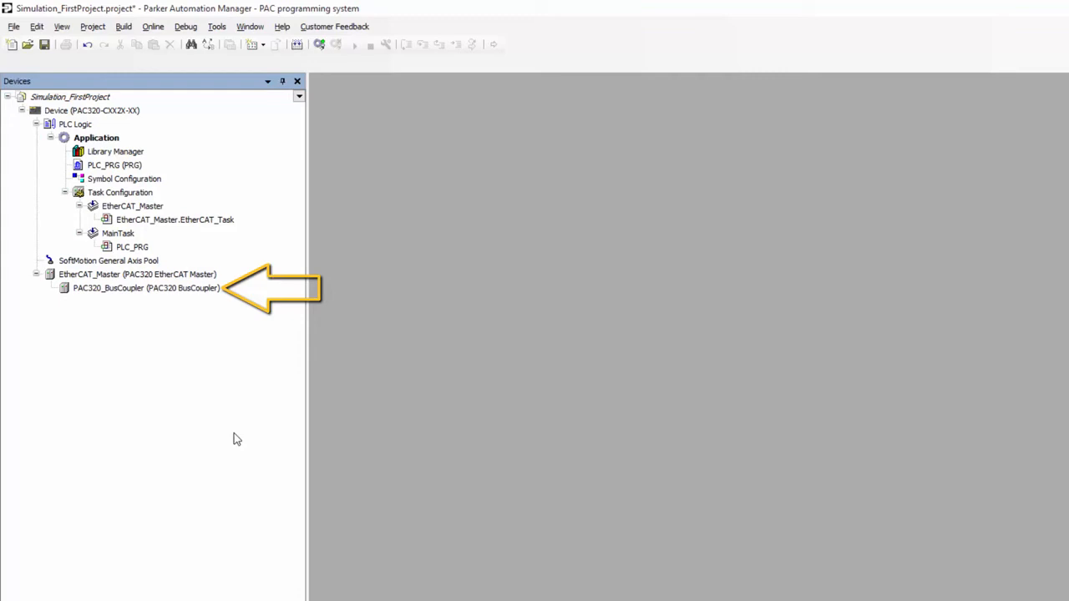
# - Add DI16/DO16, AI4 mA and AO4 VDC/mA modules under PAC320_BusCoupler
pyautogui.rightClick(147, 287)
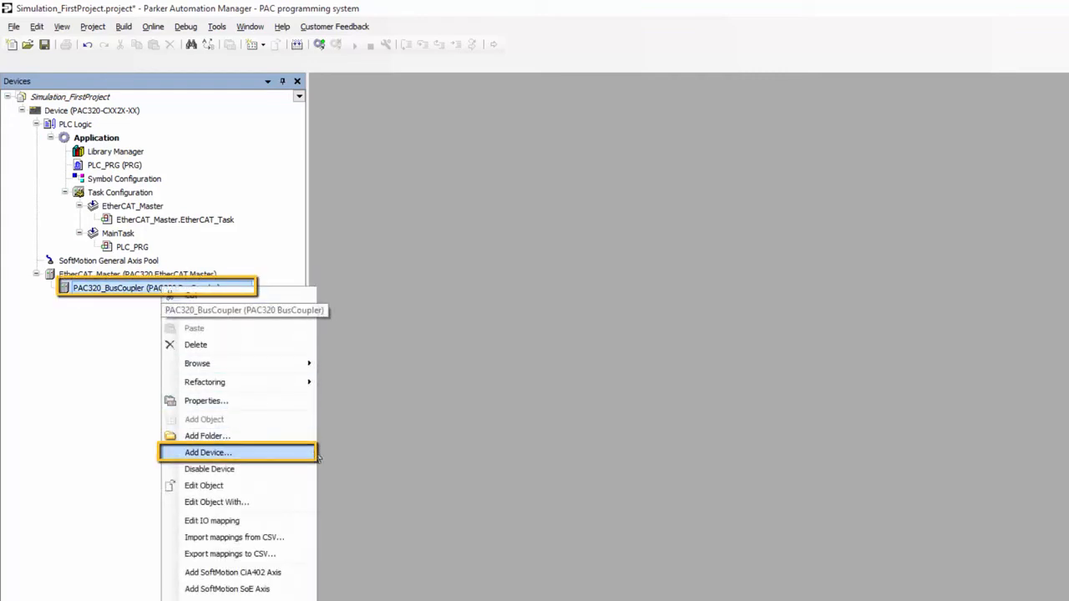
pyautogui.click(207, 451)
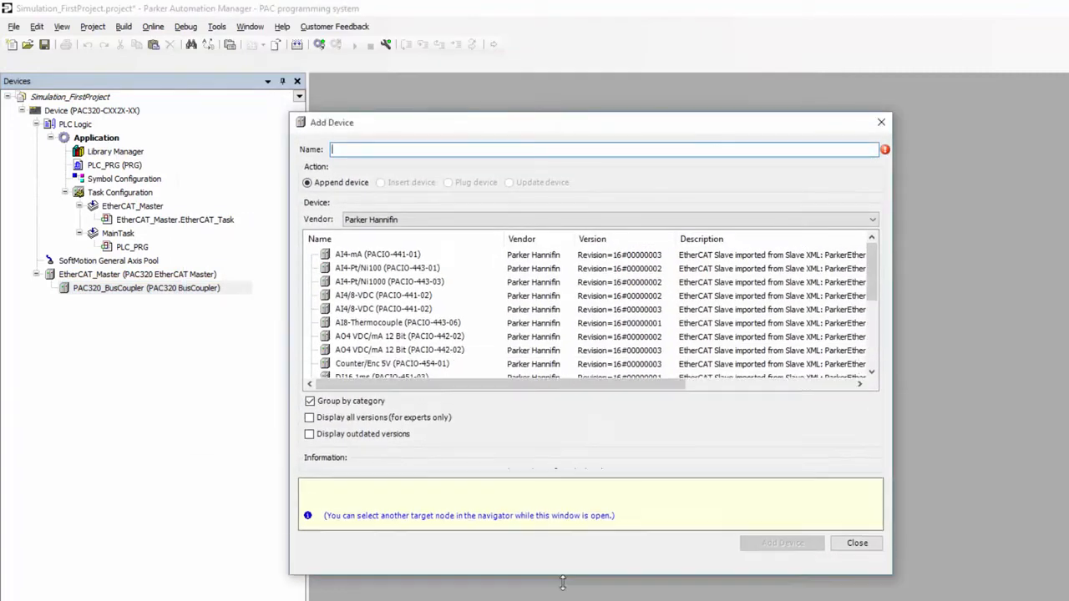
pyautogui.click(369, 338)
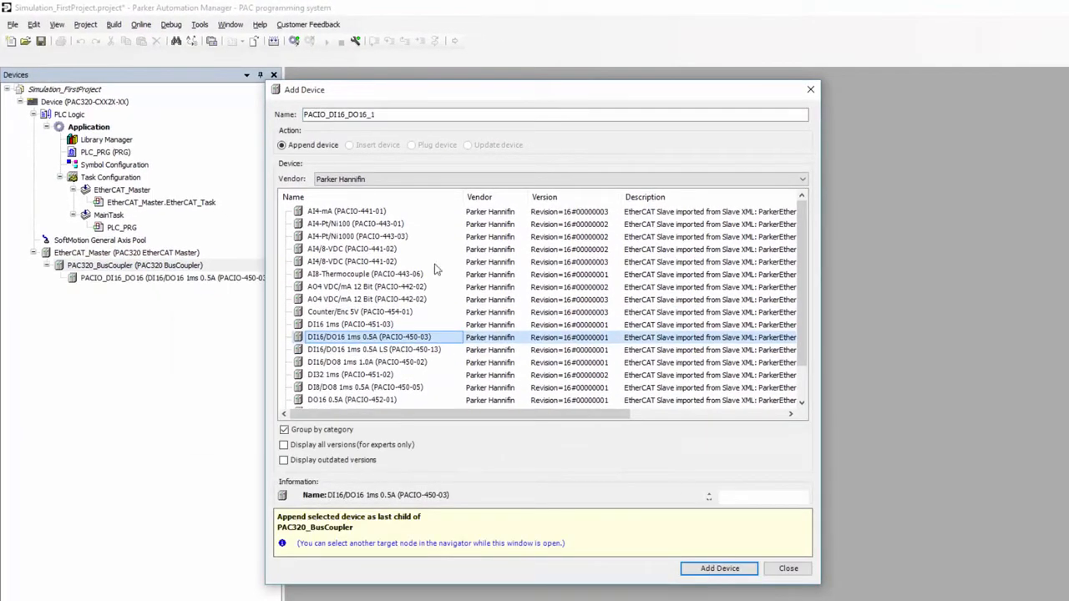
pyautogui.click(367, 287)
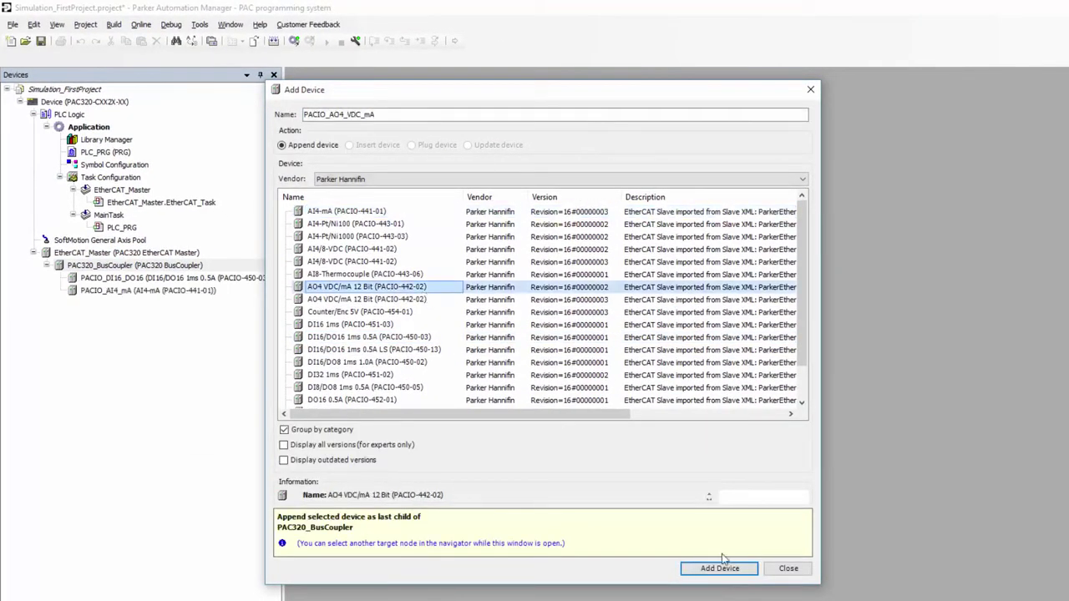
pyautogui.click(718, 568)
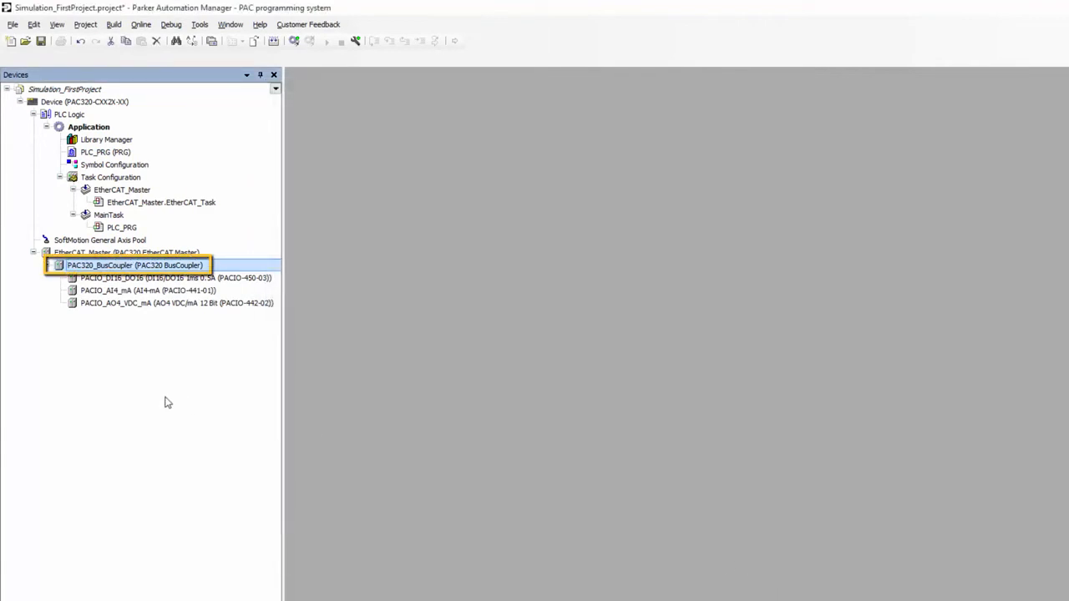
# - View the bus coupler's hardware layout with its three modules and select EtherCAT_Master
pyautogui.doubleClick(137, 264)
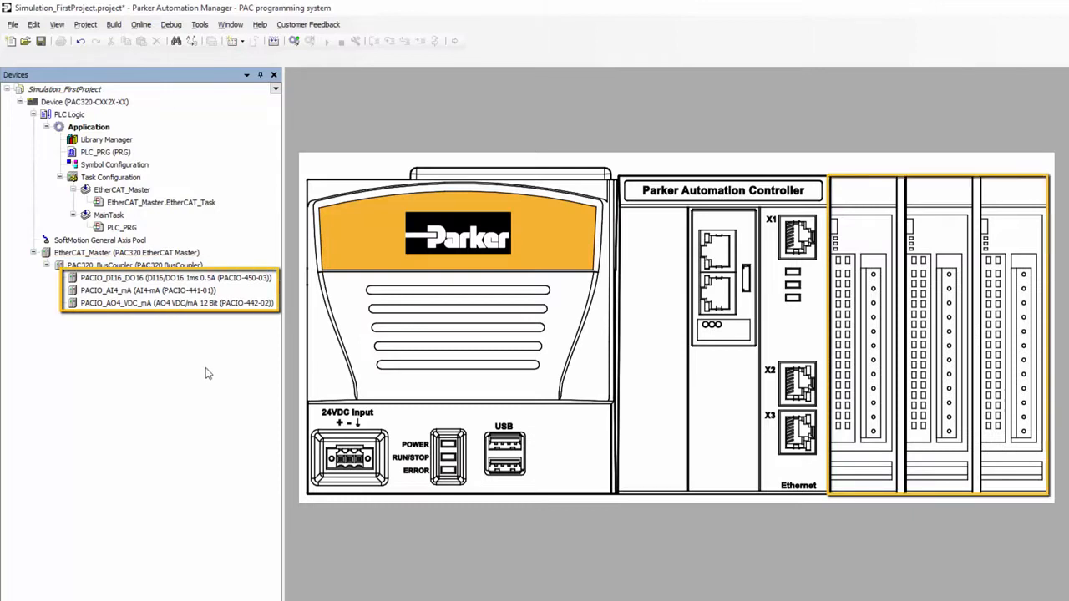
pyautogui.moveTo(240, 384)
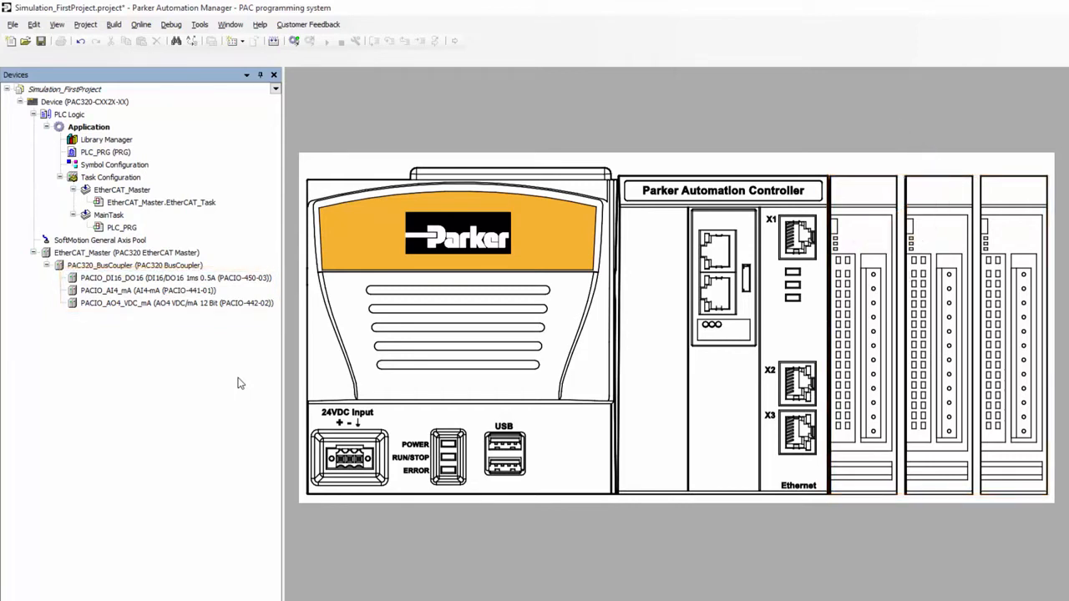
pyautogui.click(795, 237)
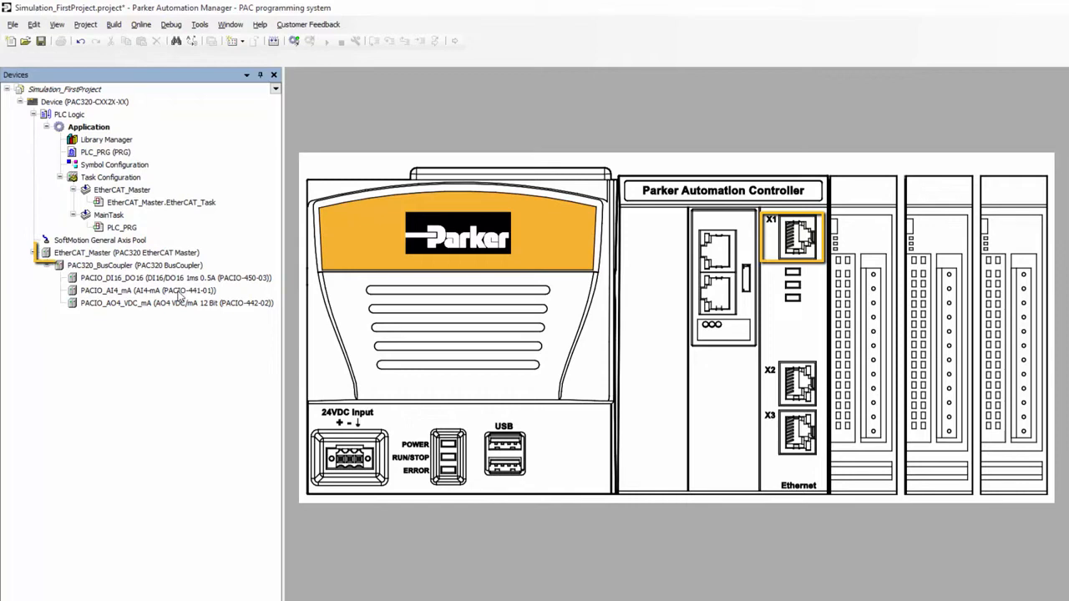
pyautogui.click(125, 252)
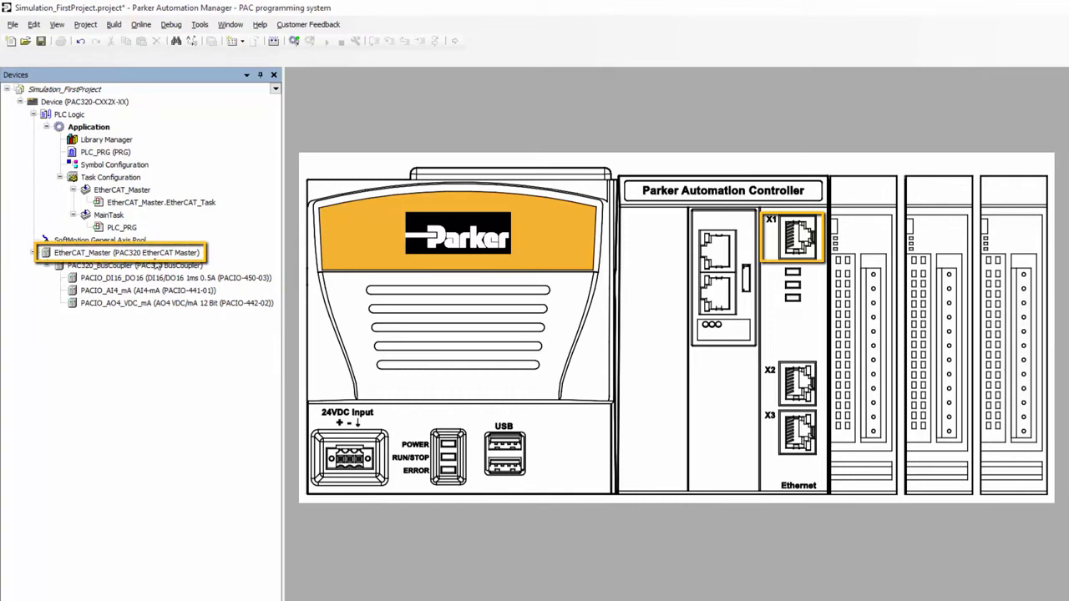
# - Add two PD-xxC Standard EtherCAT drive V2.0 devices under the EtherCAT master
pyautogui.rightClick(125, 252)
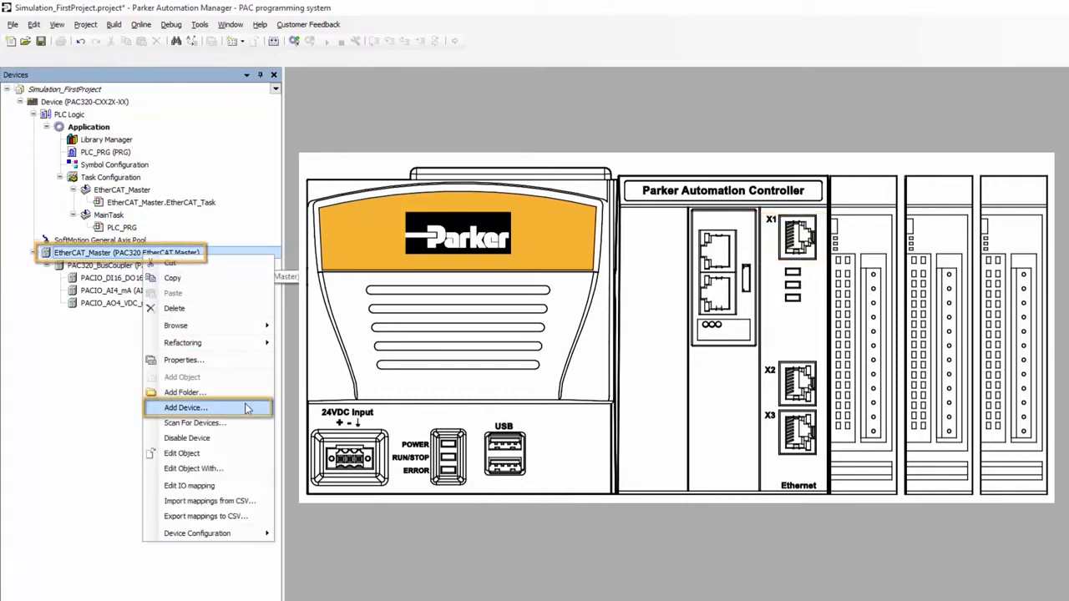
pyautogui.click(185, 407)
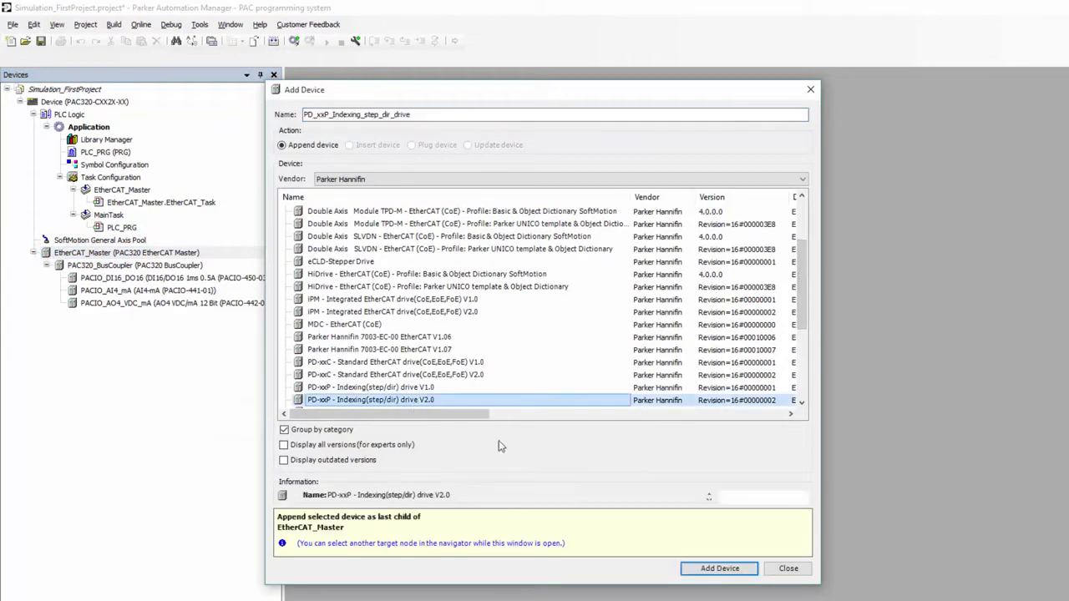
pyautogui.click(718, 568)
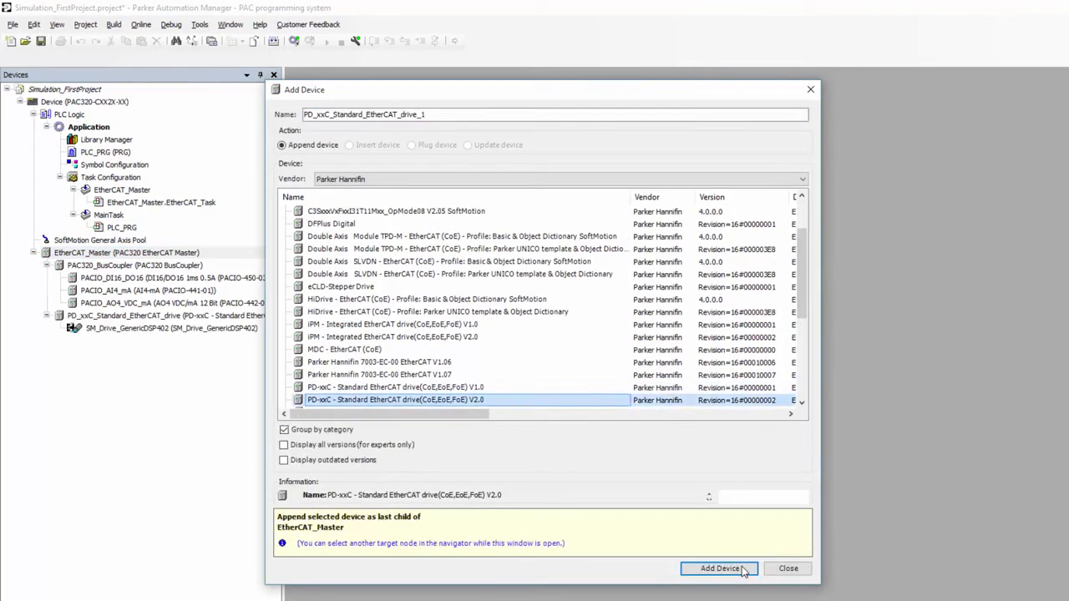
pyautogui.click(718, 568)
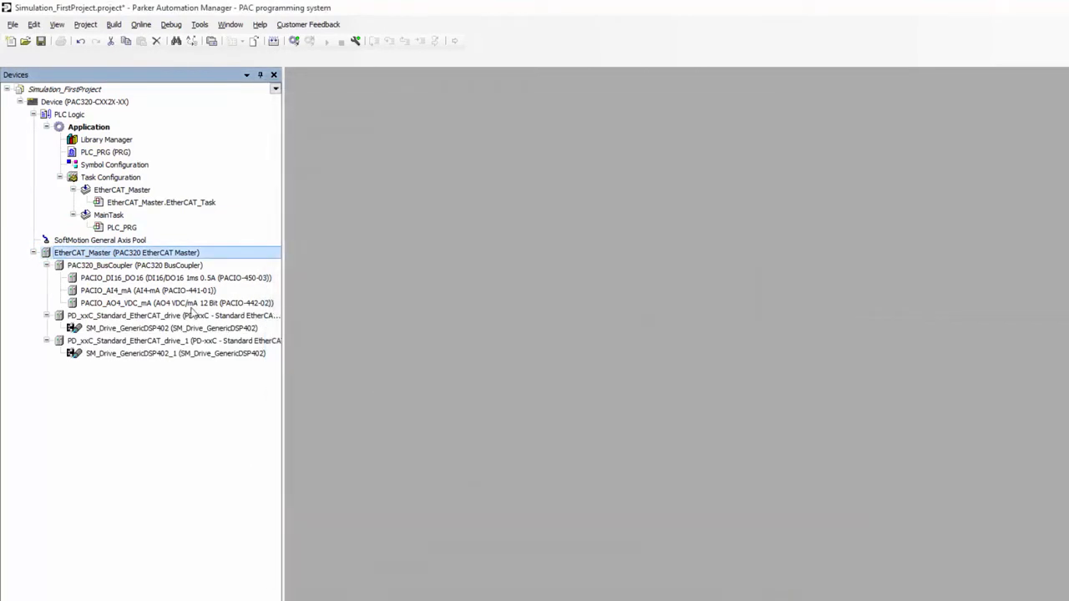
pyautogui.moveTo(180, 294)
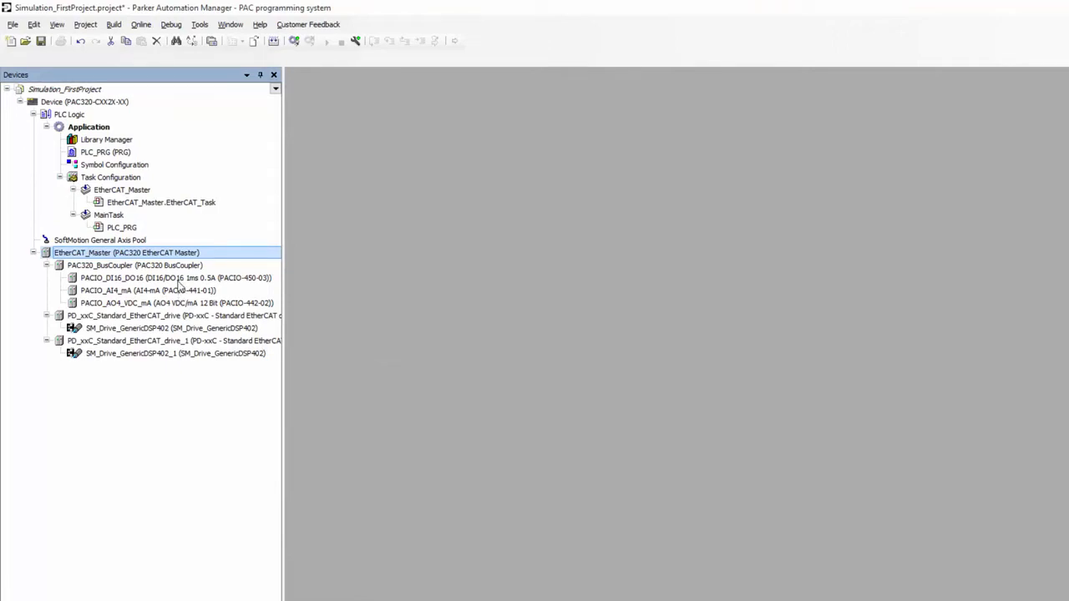
# - Map the DI16/DO16 module's DigitalInput0 channel to a variable named MoveX
pyautogui.click(175, 277)
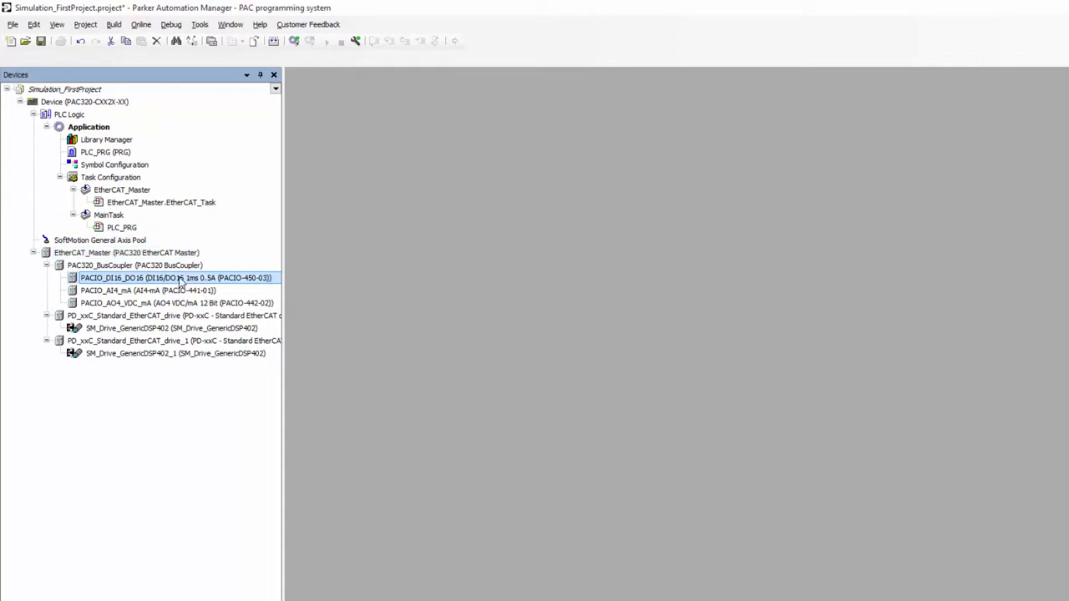
pyautogui.doubleClick(175, 277)
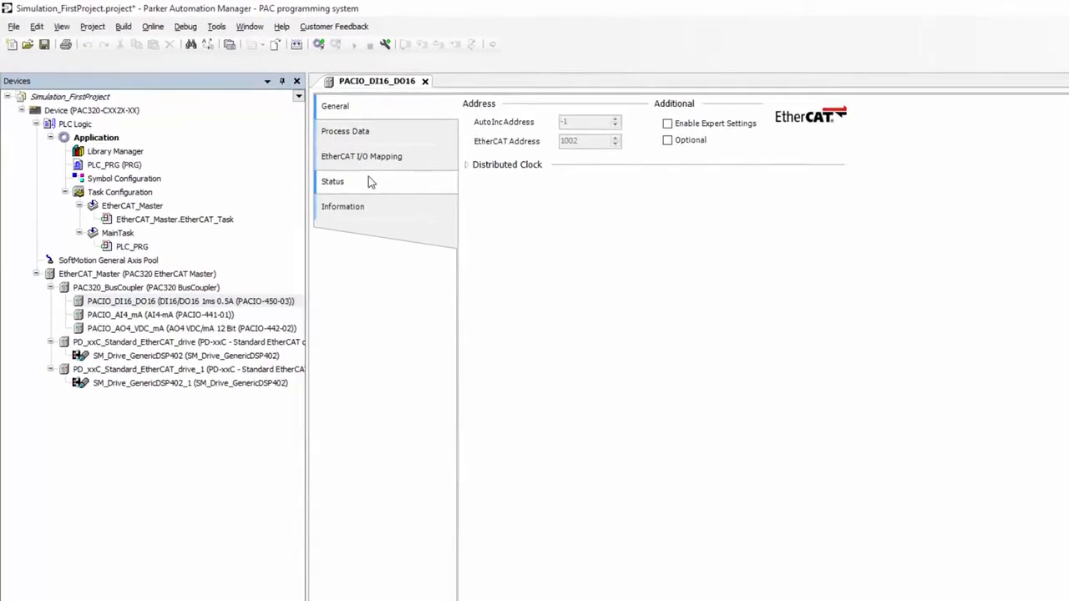
pyautogui.click(360, 157)
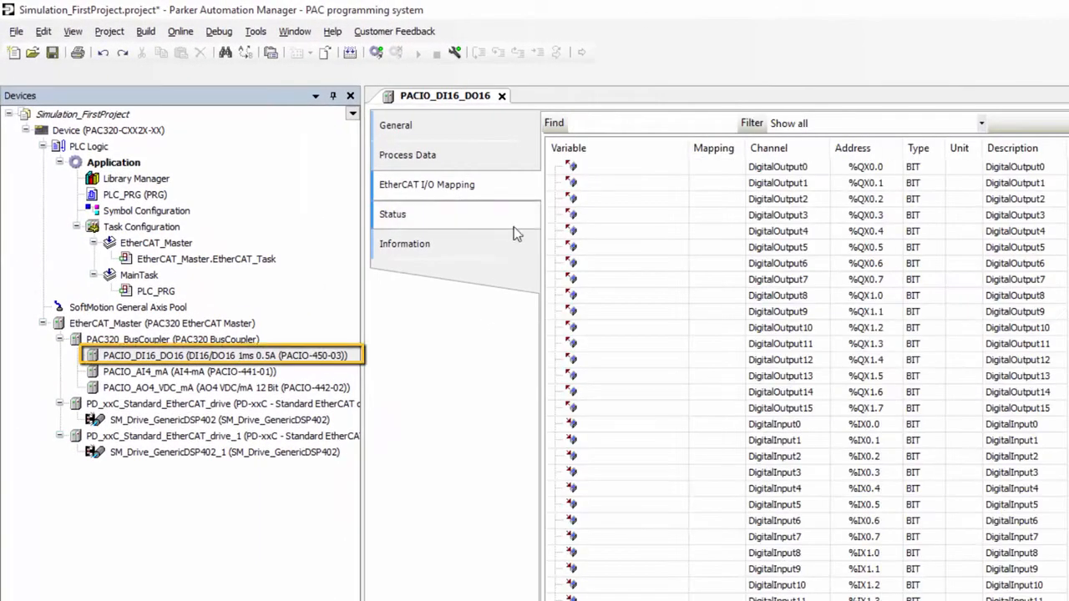
pyautogui.click(426, 183)
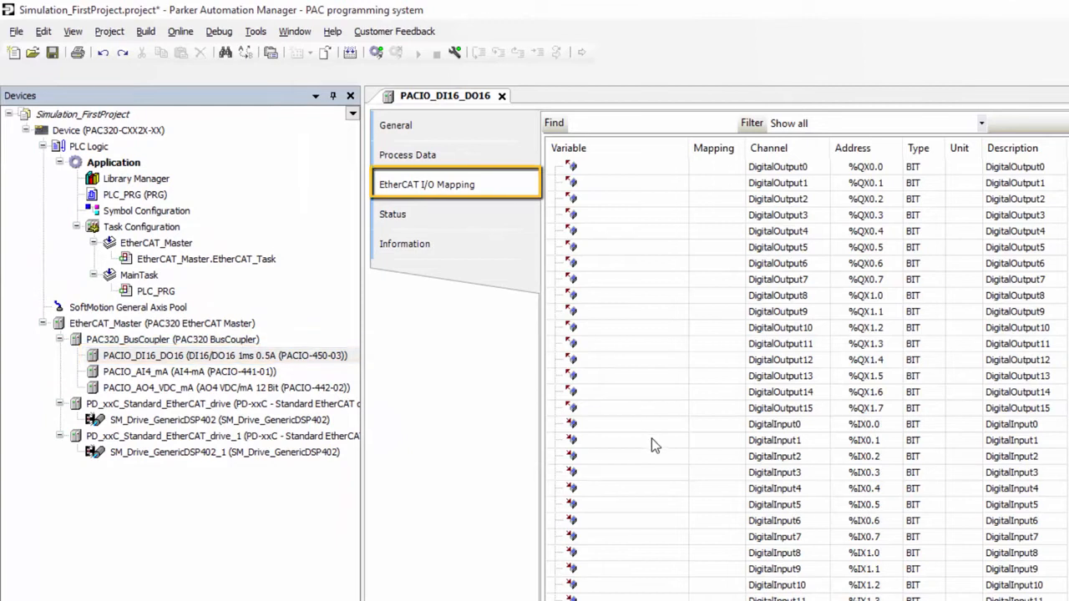
pyautogui.click(633, 441)
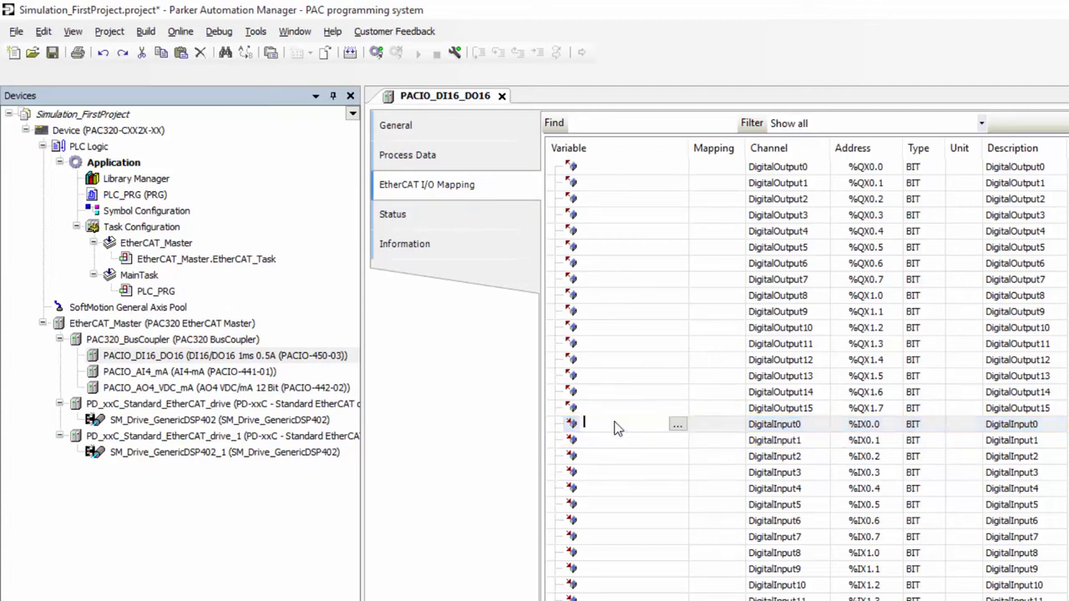
pyautogui.write('MoveX')
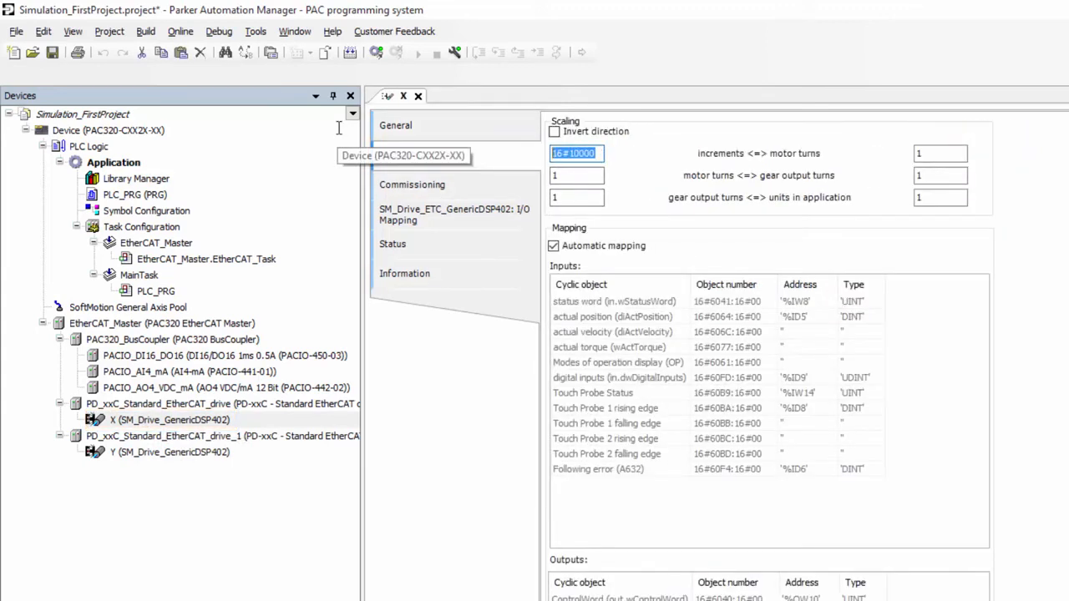
# - Enter 524288 increments per motor turn in the drive's Scaling/Mapping settings
pyautogui.write('5')
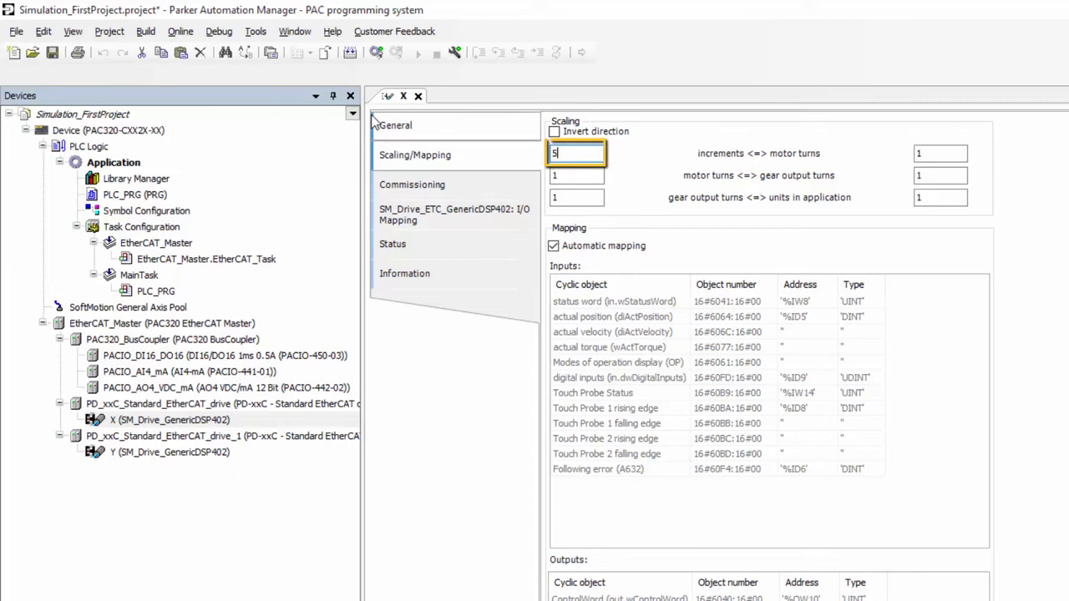
pyautogui.write('242')
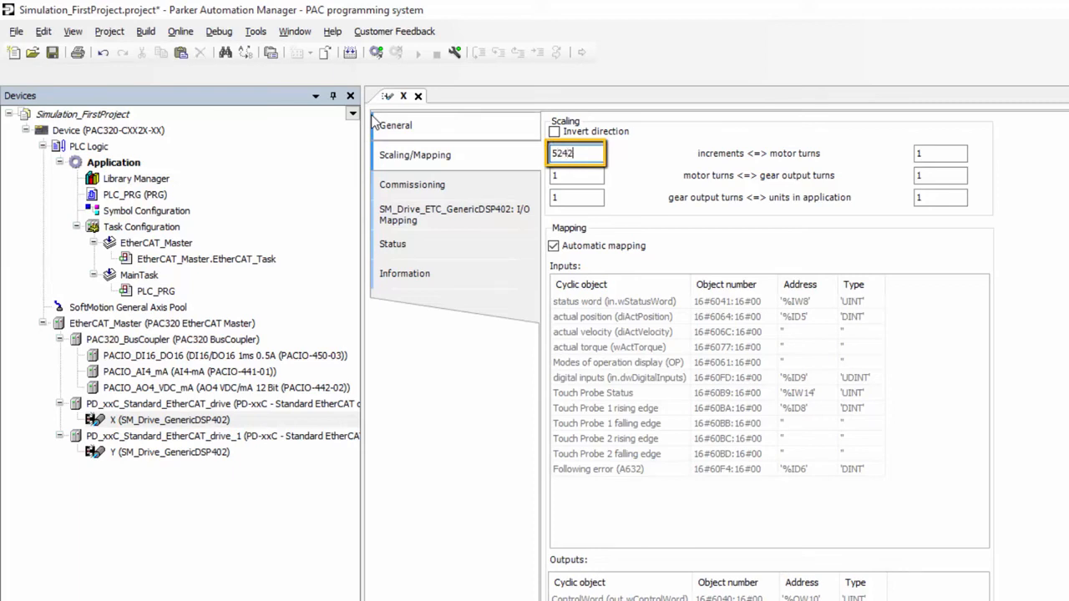
pyautogui.write('88')
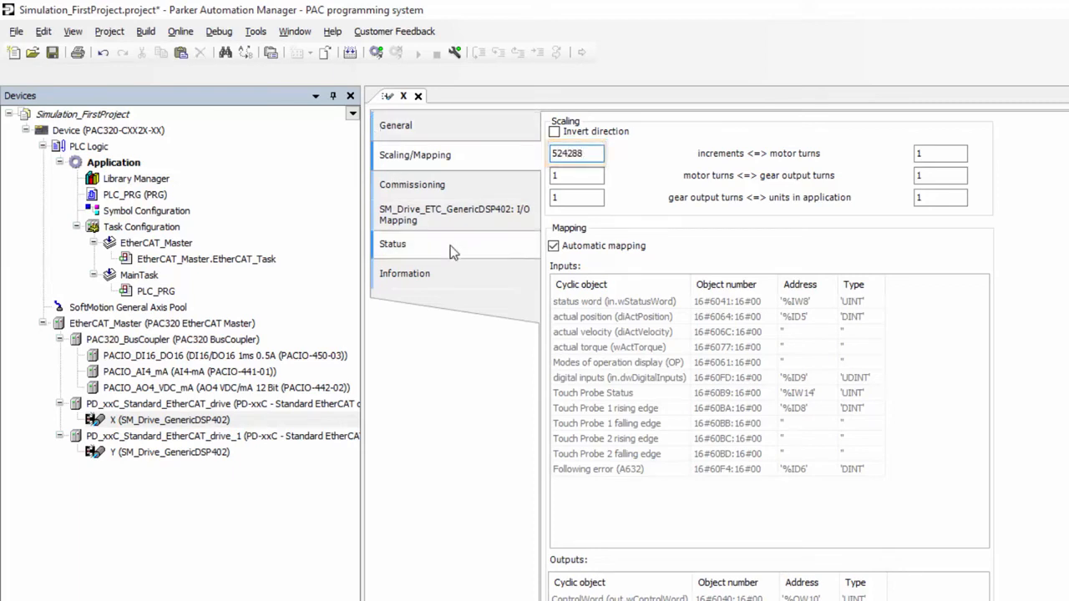
pyautogui.moveTo(492, 402)
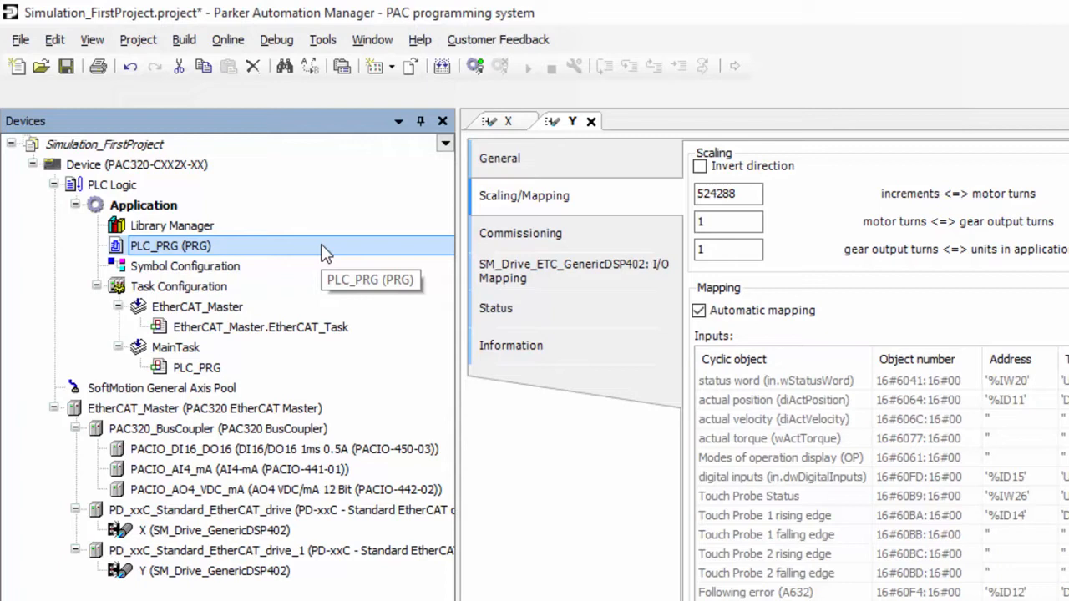
pyautogui.moveTo(164, 249)
pyautogui.write('MoveXY')
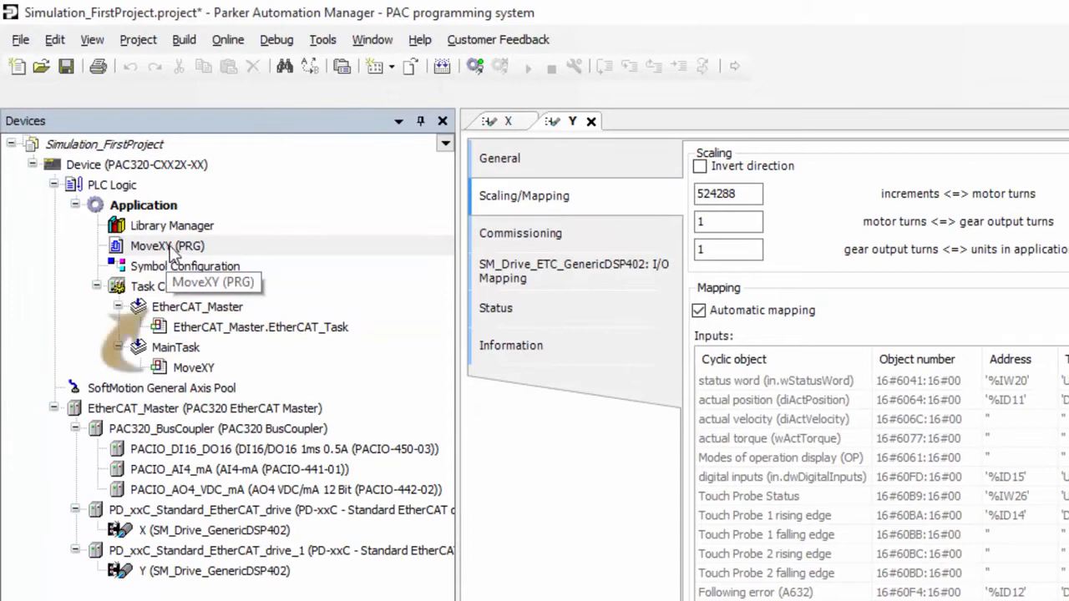
# - Check that MainTask now calls the renamed MoveXY program
pyautogui.click(194, 368)
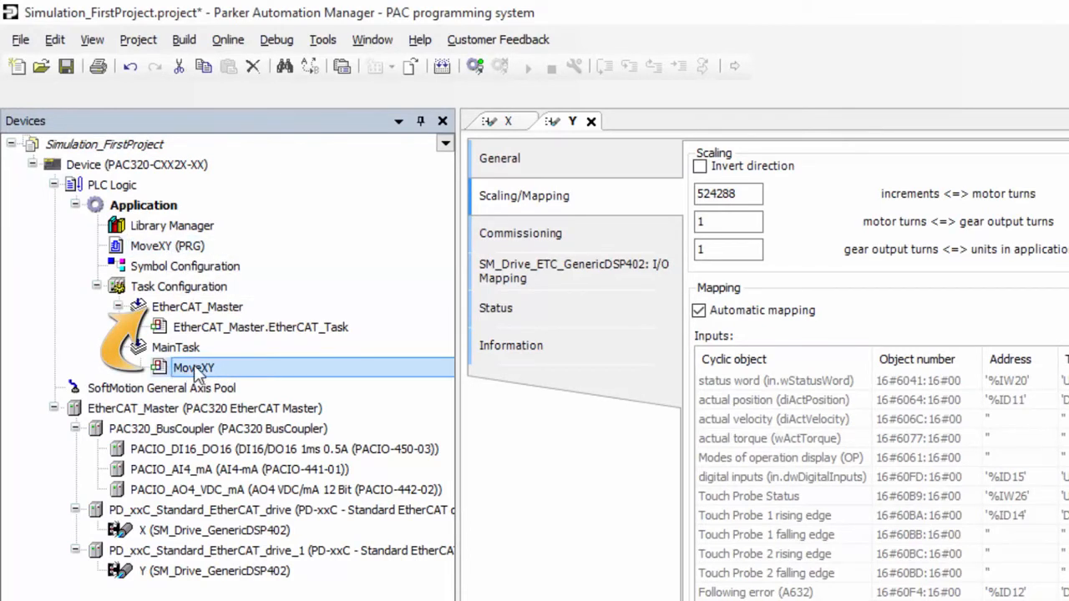
pyautogui.moveTo(214, 314)
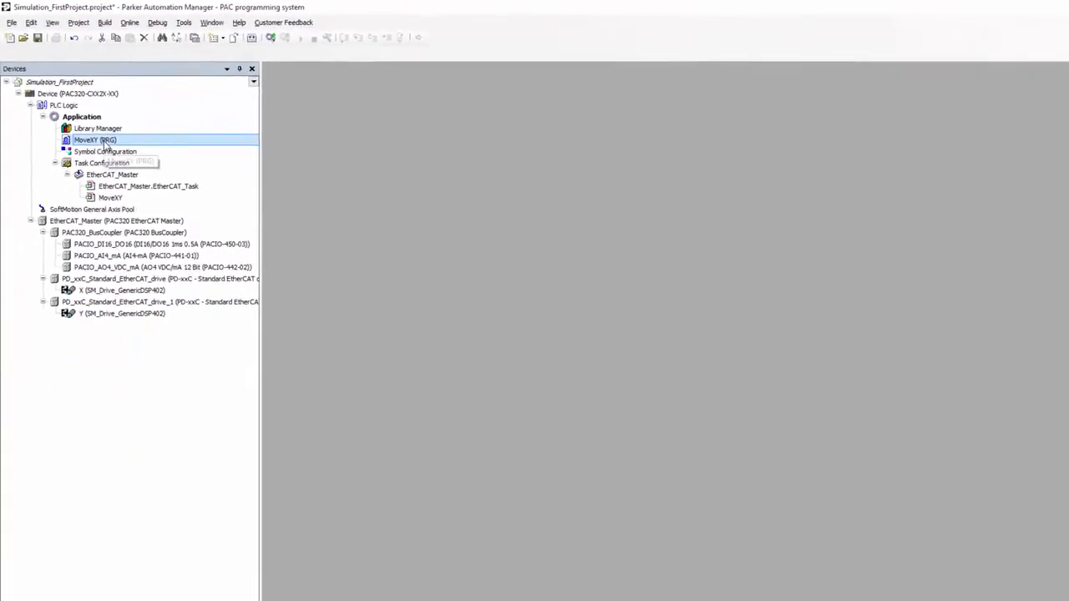
# - Show the MoveXY CFC program with its MC_Power and MC_MoveRelative blocks for X and Y
pyautogui.doubleClick(94, 141)
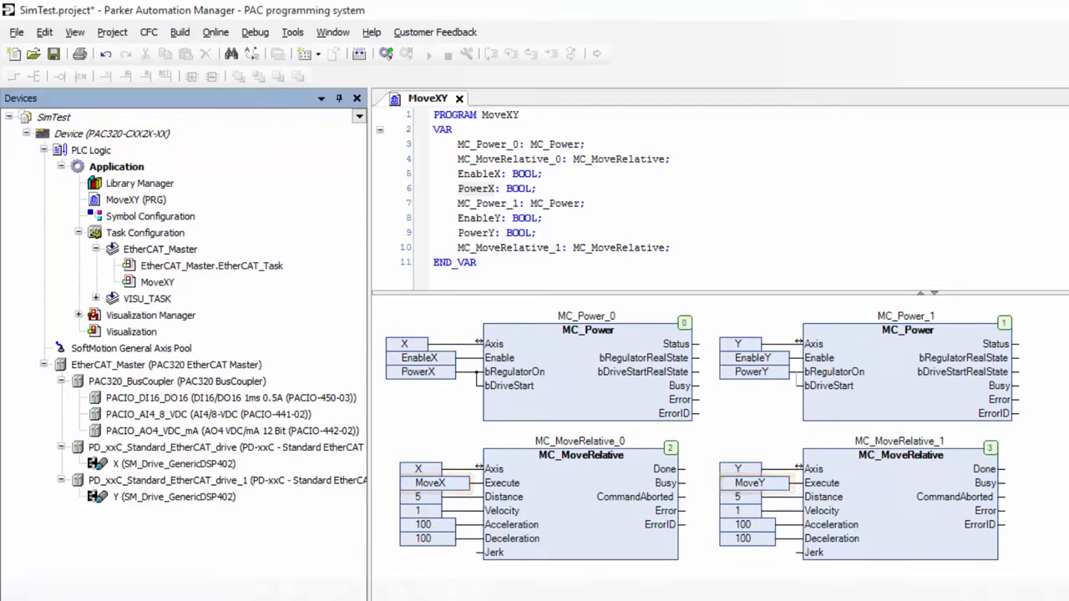
pyautogui.click(1027, 8)
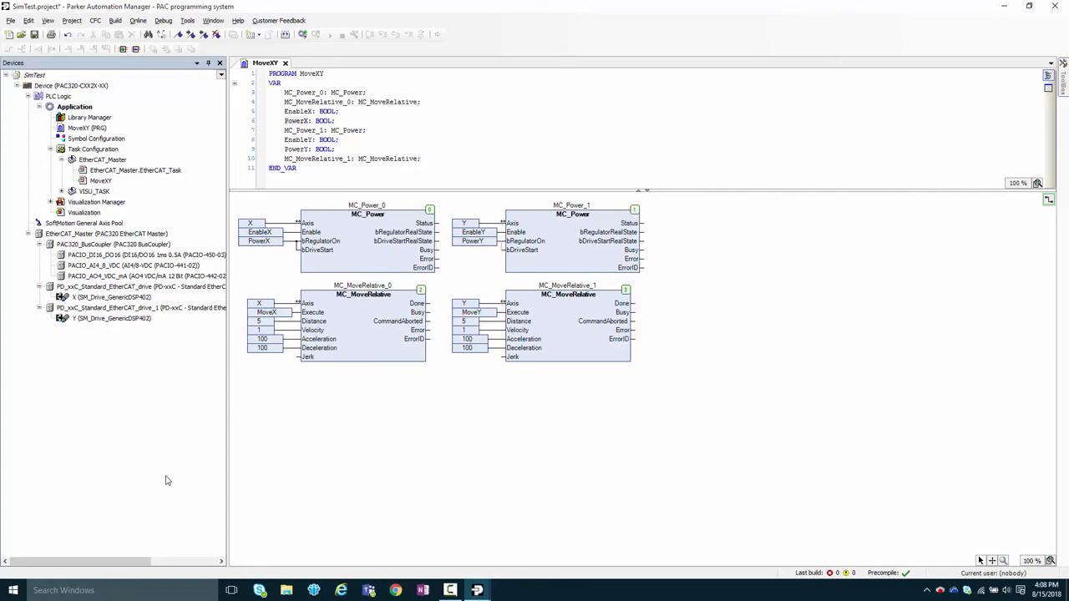
pyautogui.moveTo(104, 103)
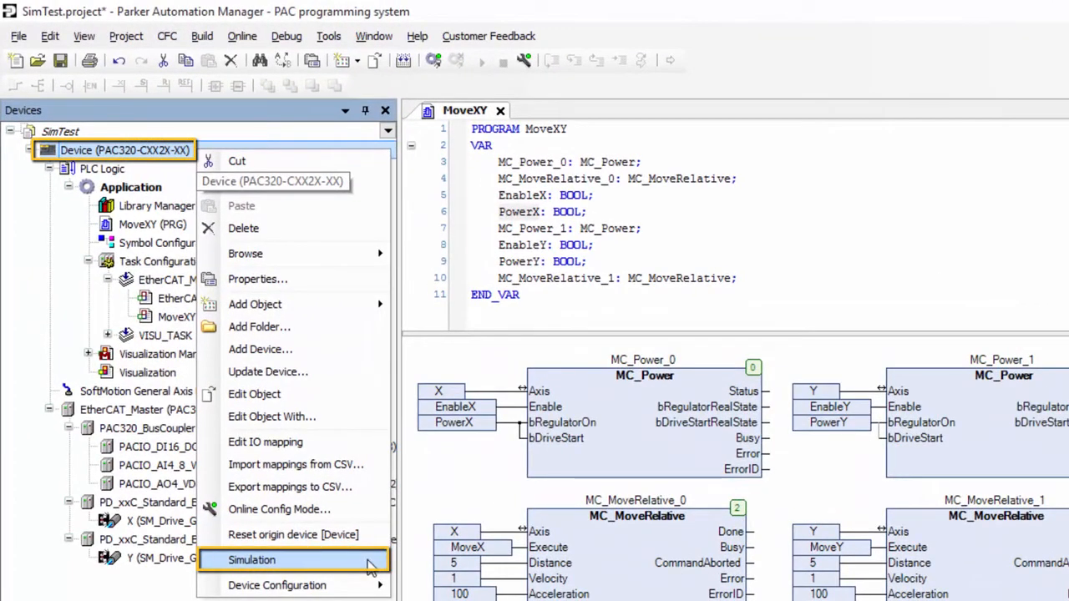
# - Put the Device into Simulation mode, confirm it in Communication Settings, then close that editor
pyautogui.click(251, 559)
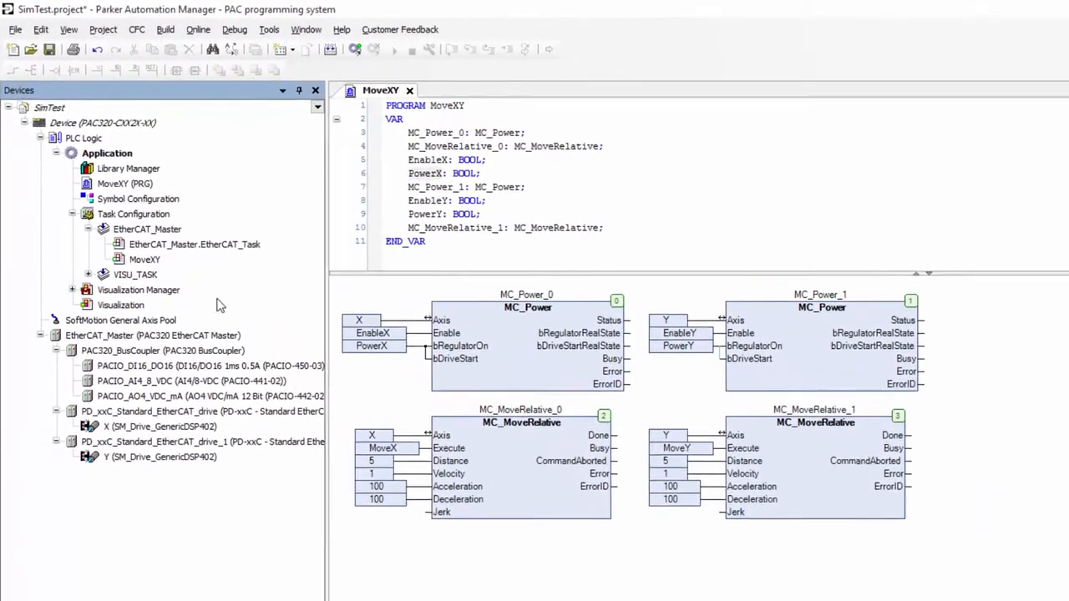
pyautogui.doubleClick(103, 124)
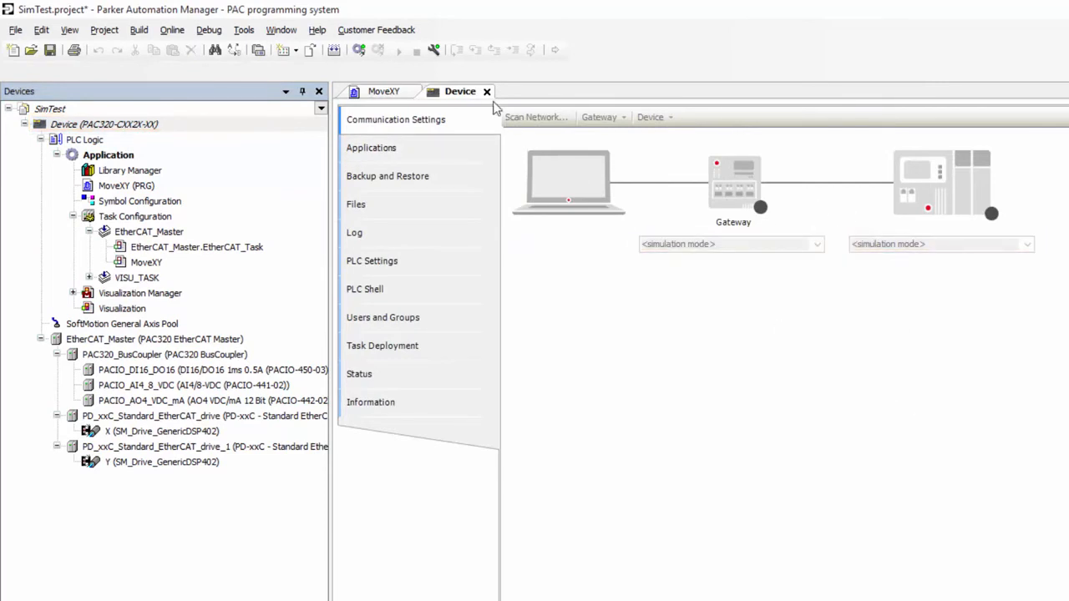
pyautogui.click(487, 90)
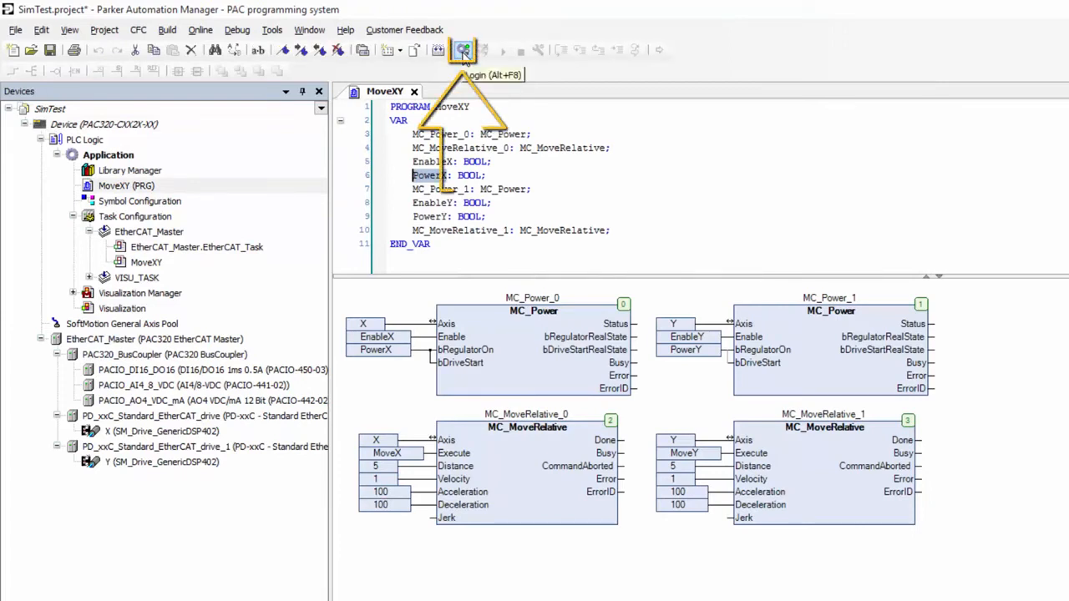
# - Log in to the simulated PLC and confirm downloading the latest MoveXY code
pyautogui.click(462, 50)
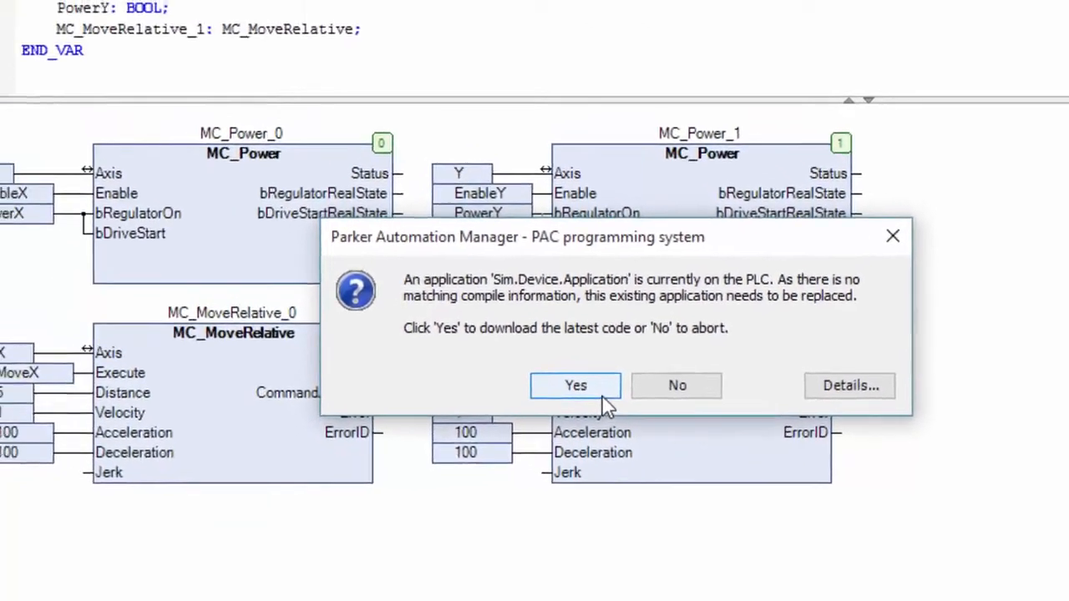
pyautogui.click(575, 385)
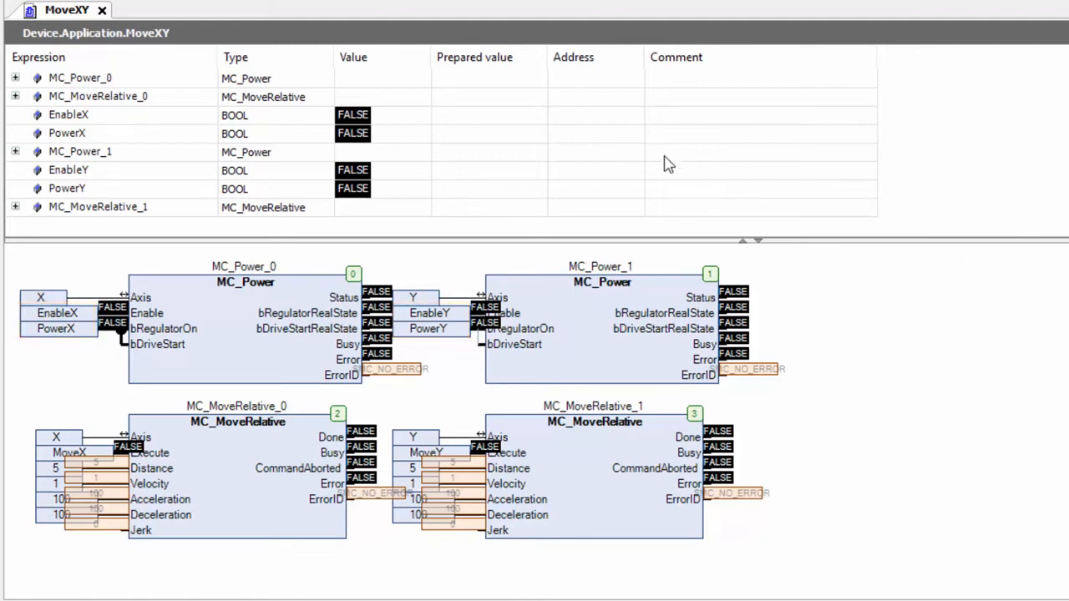
pyautogui.moveTo(511, 120)
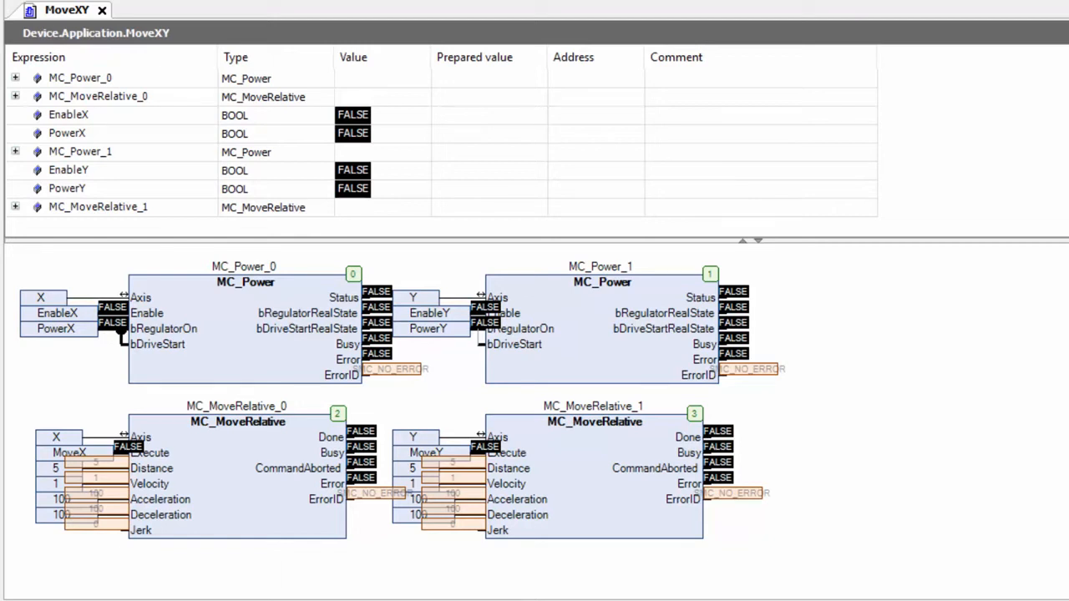
pyautogui.moveTo(752, 187)
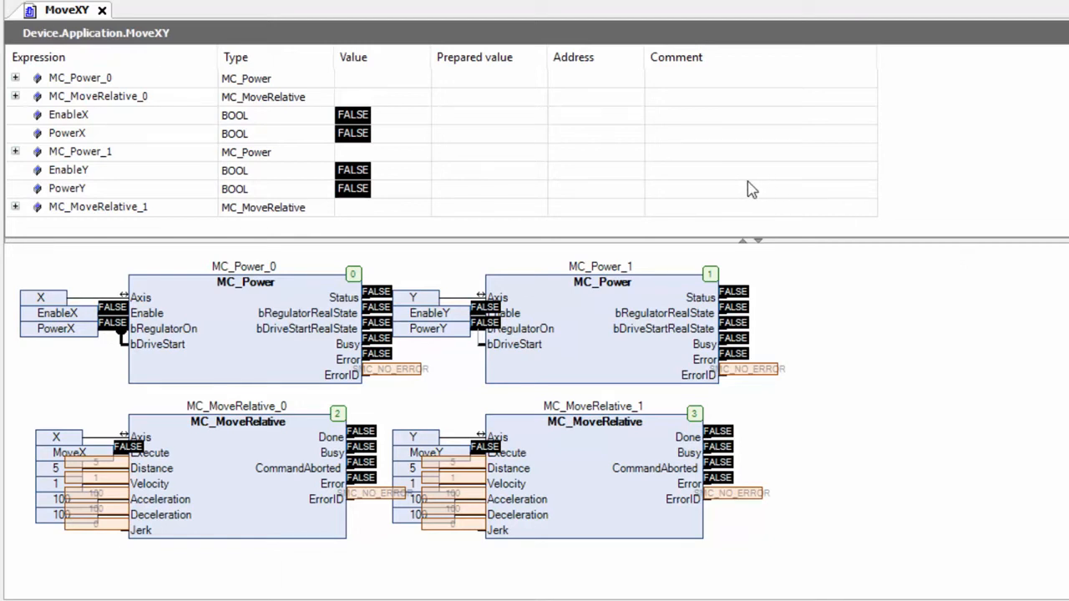
pyautogui.moveTo(511, 120)
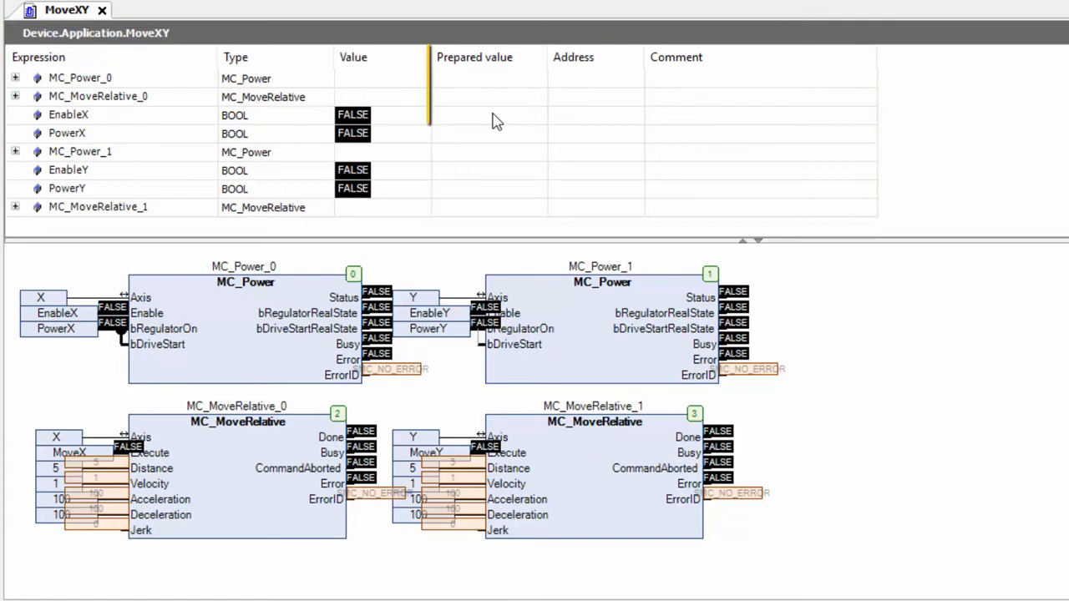
# - Prepare TRUE for EnableX, PowerX, EnableY and PowerY and force the values with Ctrl+F7
pyautogui.click(488, 114)
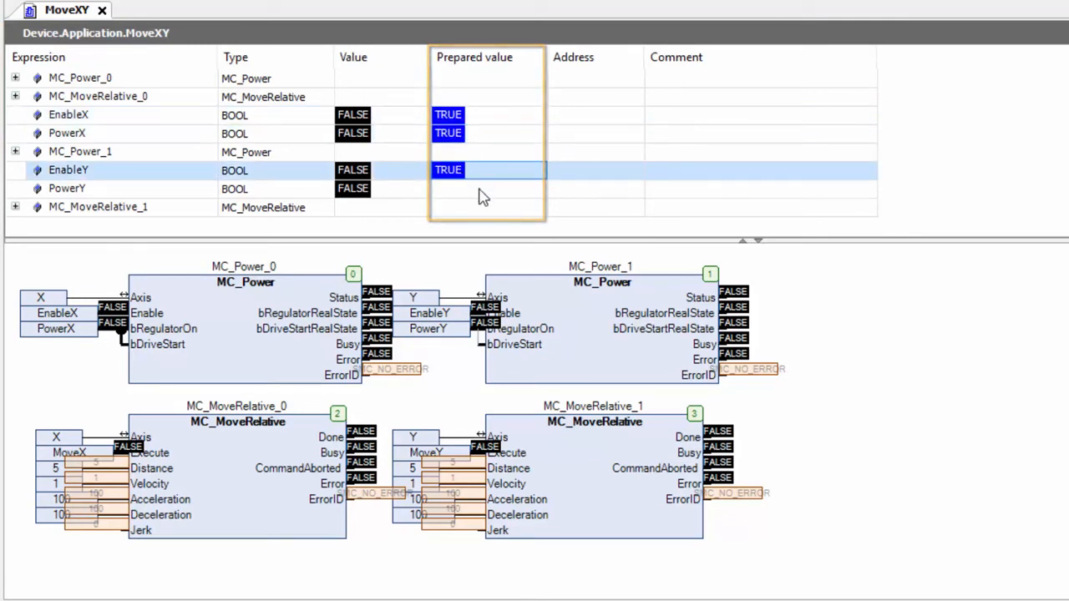
pyautogui.press('ctrl+F7')
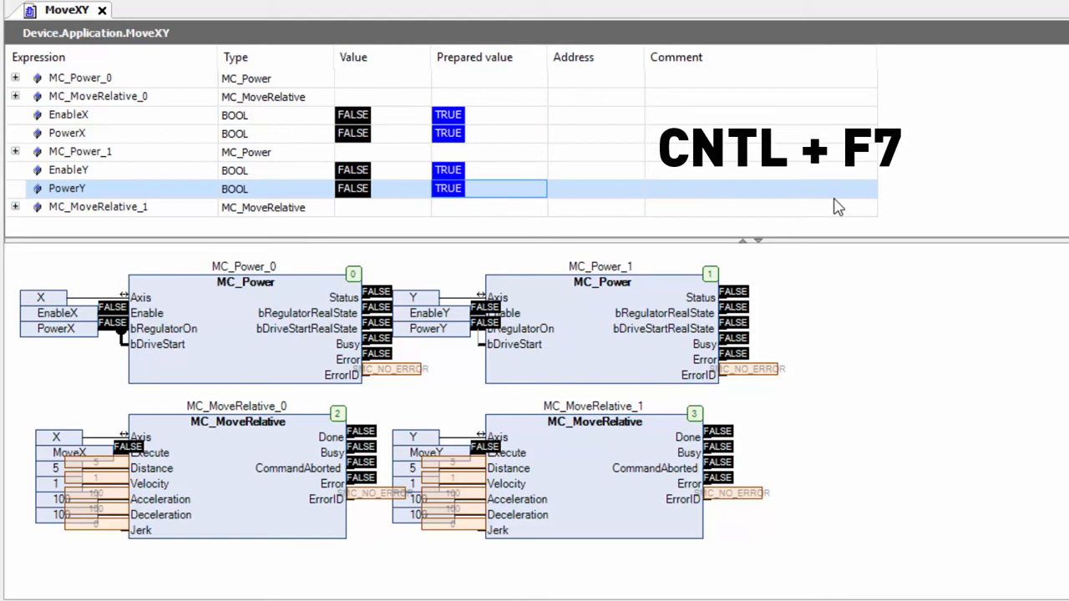
pyautogui.press('ctrl+F7')
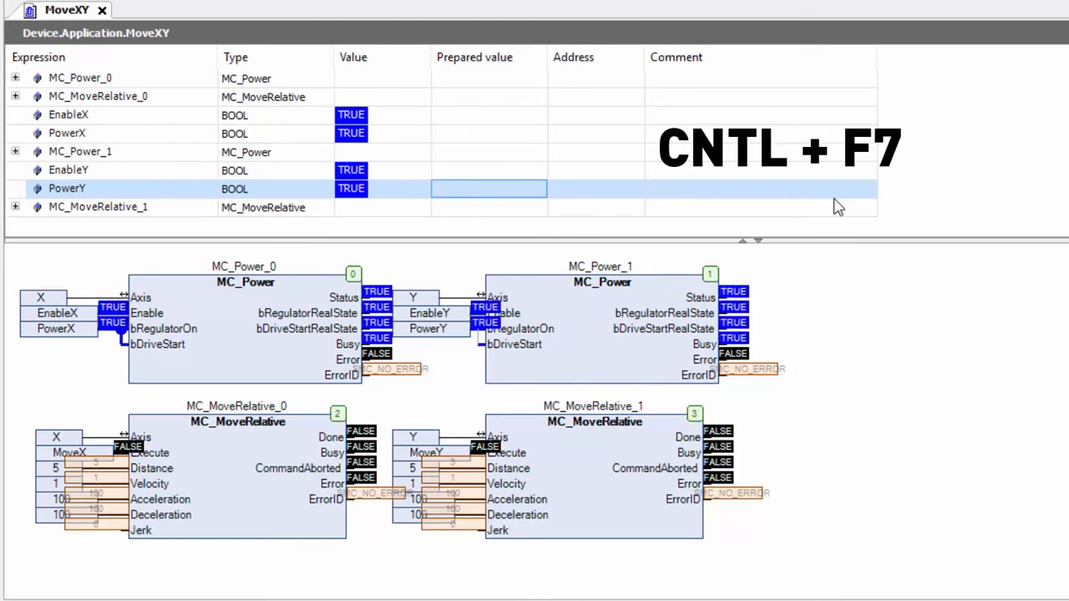
pyautogui.press('ctrl+F7')
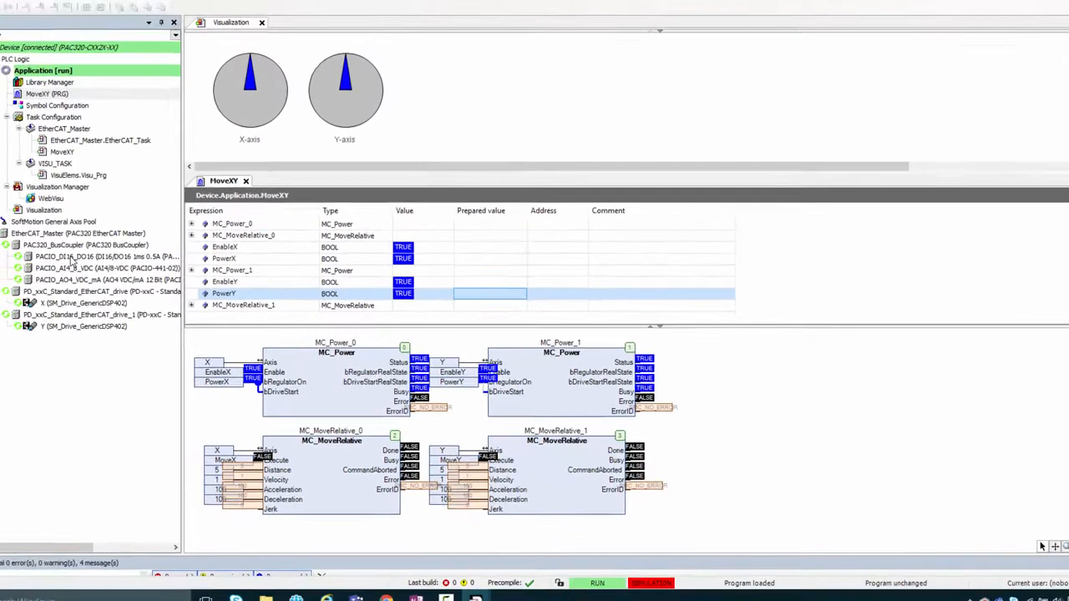
# - Show the PACIO_DI16_DO16 module's EtherCAT I/O mapping docked beside the MoveXY program
pyautogui.doubleClick(107, 257)
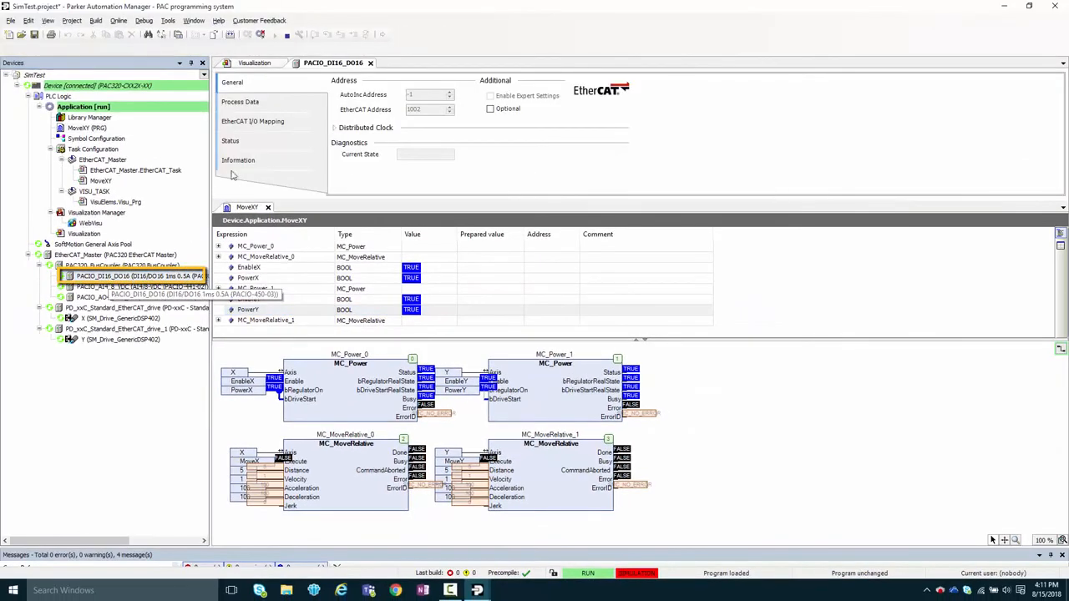
pyautogui.click(252, 120)
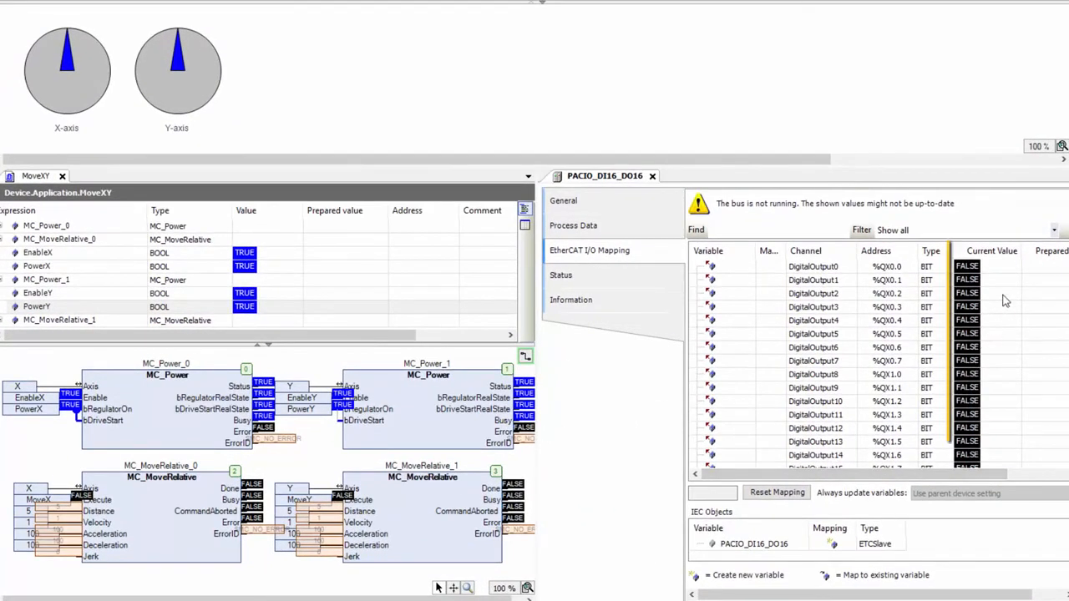
pyautogui.click(992, 251)
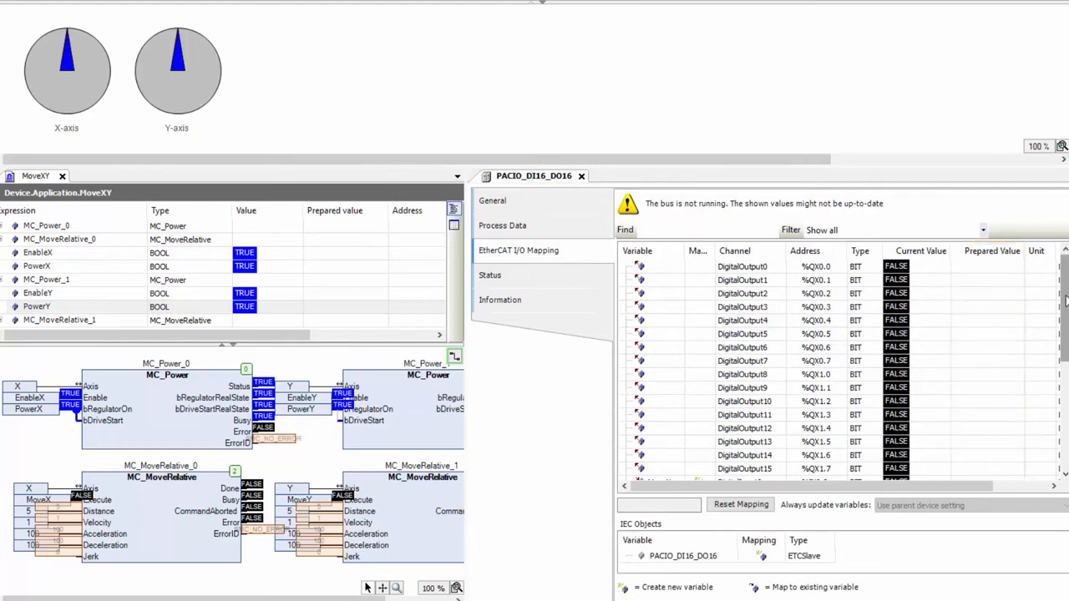
pyautogui.scroll(-3)
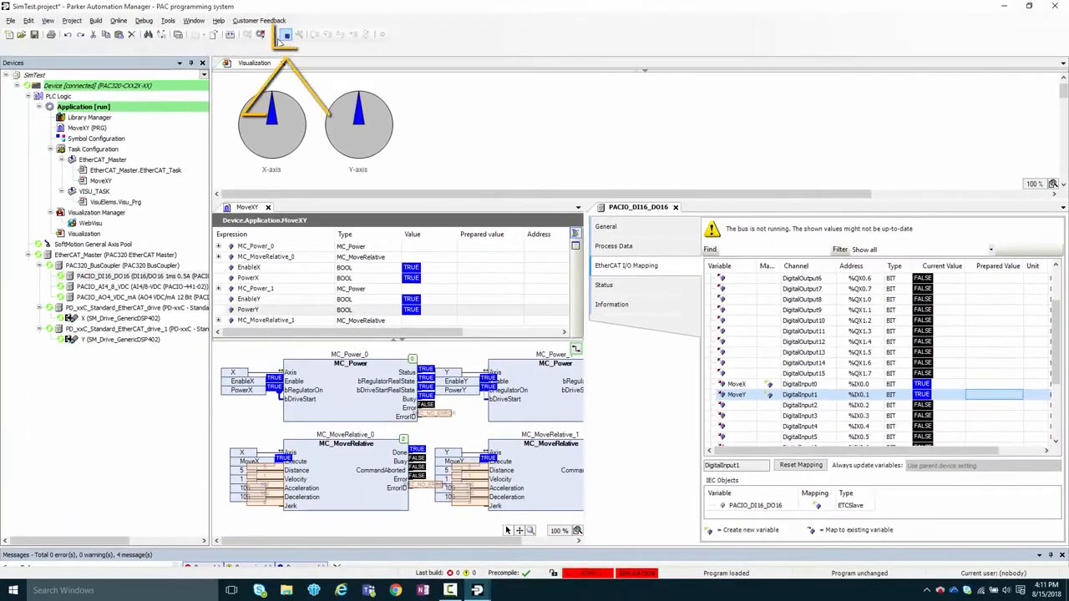
# - Log out of the simulated controller so the project goes offline
pyautogui.click(261, 34)
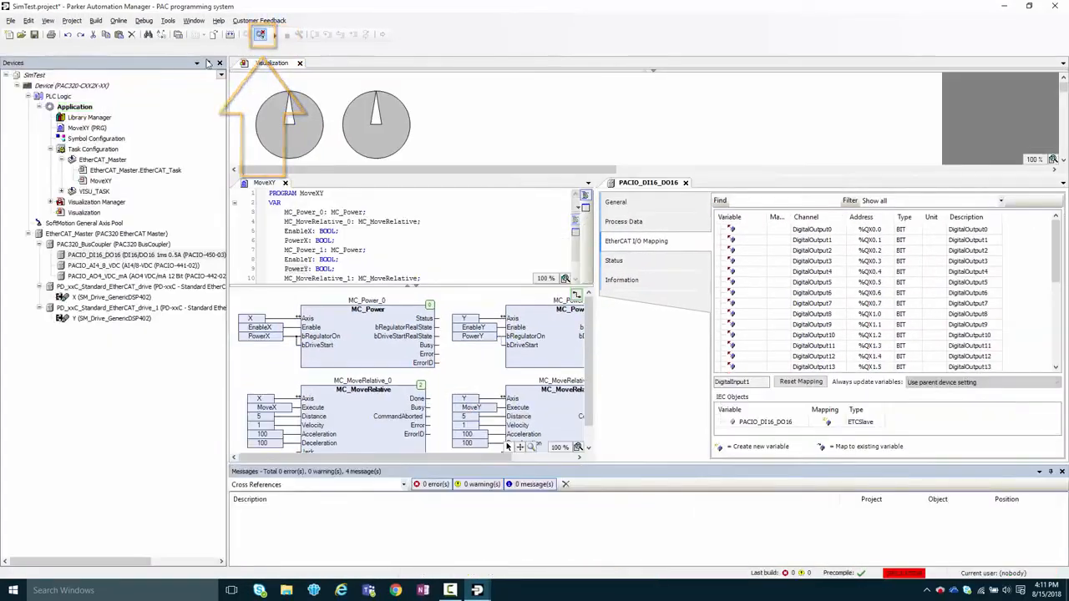